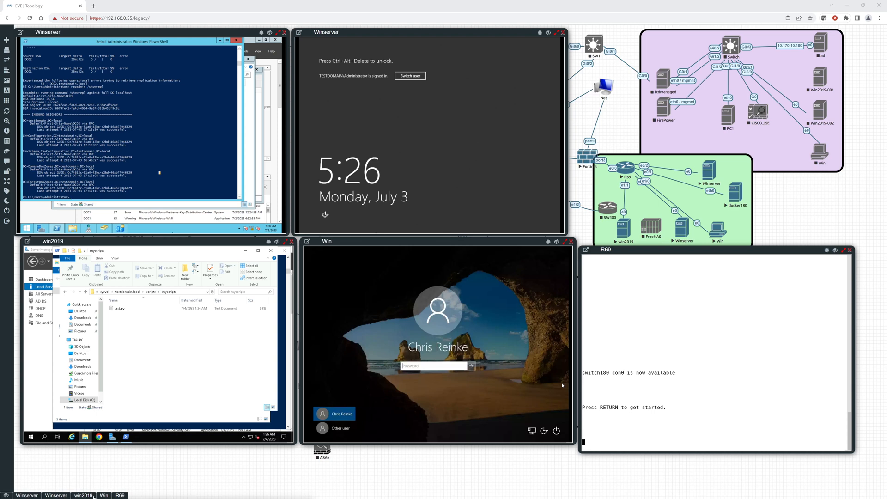
pyautogui.moveTo(156, 325)
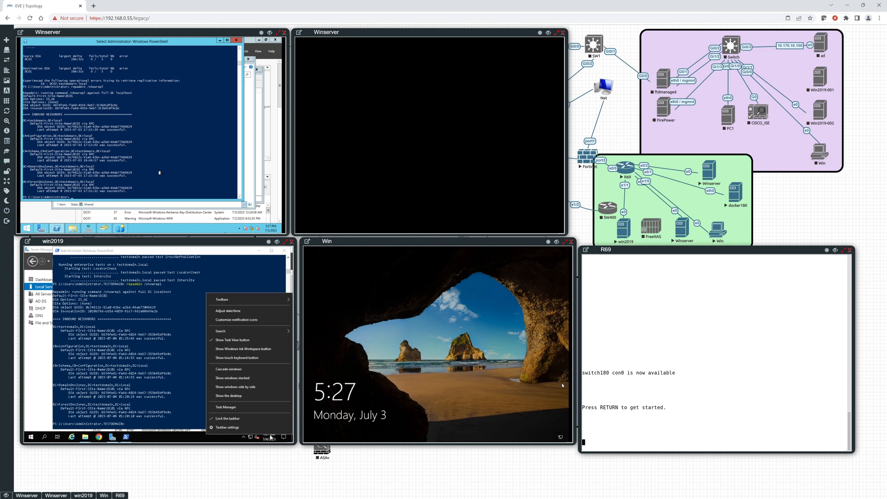
pyautogui.moveTo(196, 399)
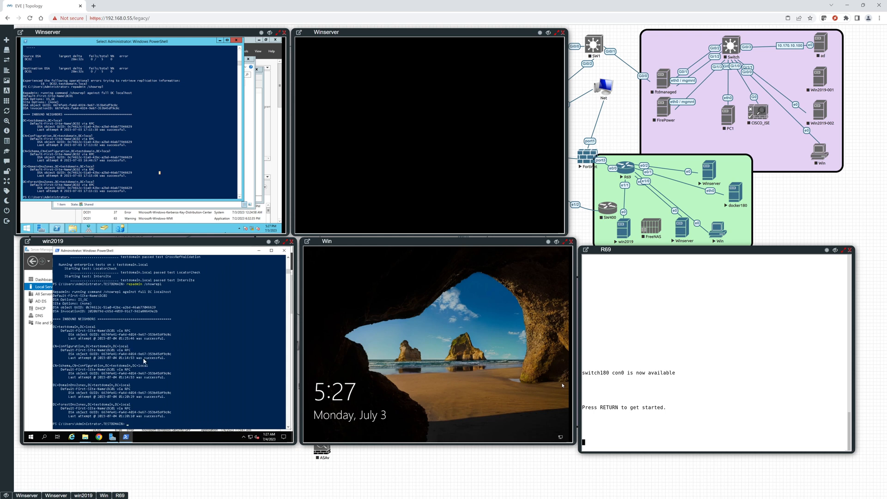
pyautogui.moveTo(145, 383)
pyautogui.write('repadmin /replsummary')
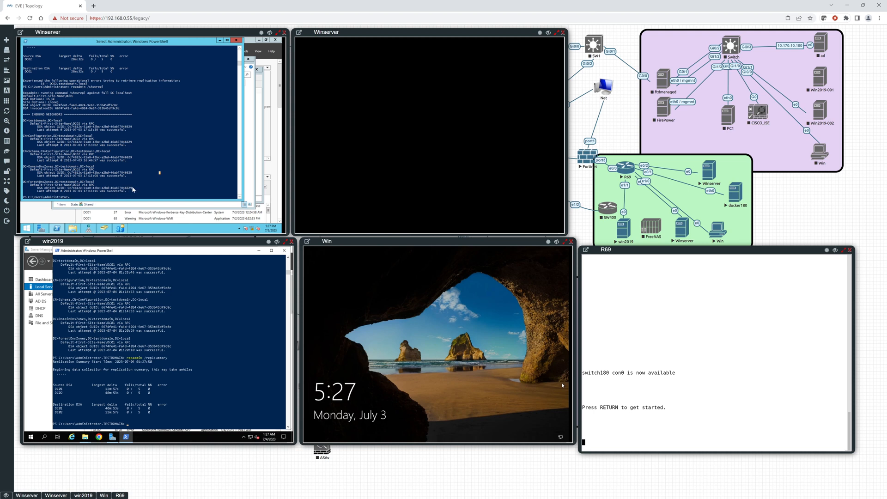
pyautogui.moveTo(202, 142)
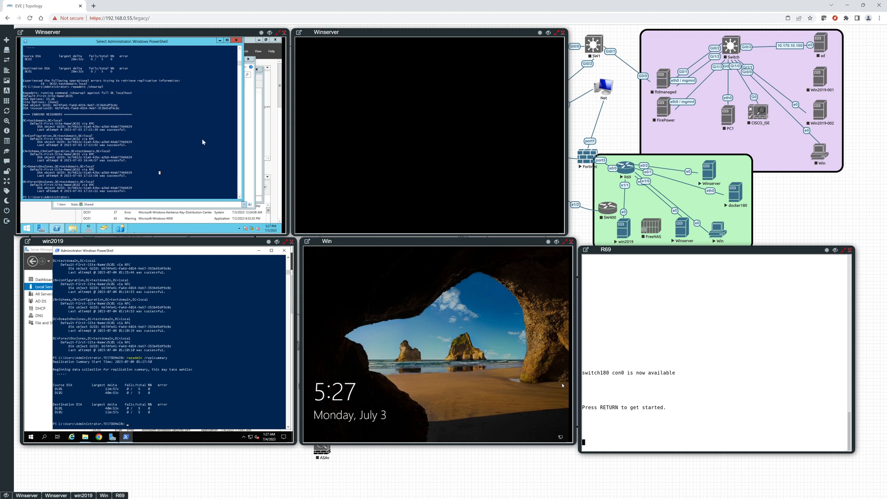
pyautogui.moveTo(74, 372)
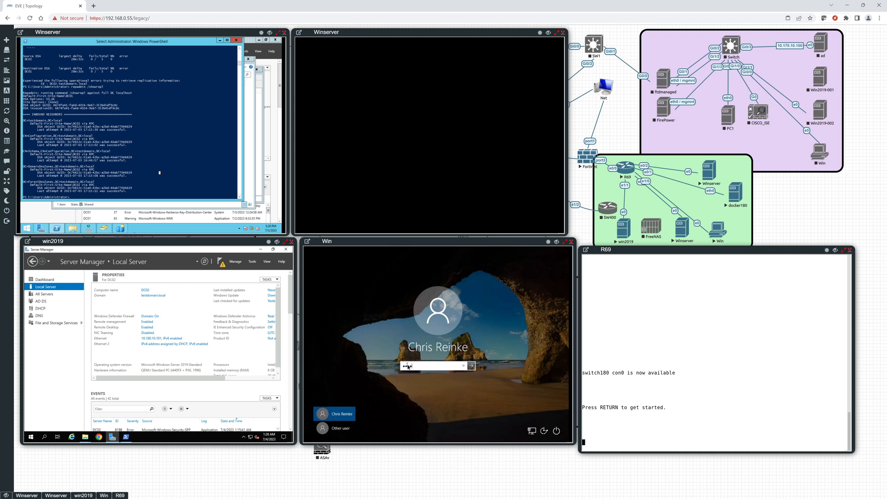
# Sign in to the Win client console to reach its Windows 10 desktop
pyautogui.click(471, 366)
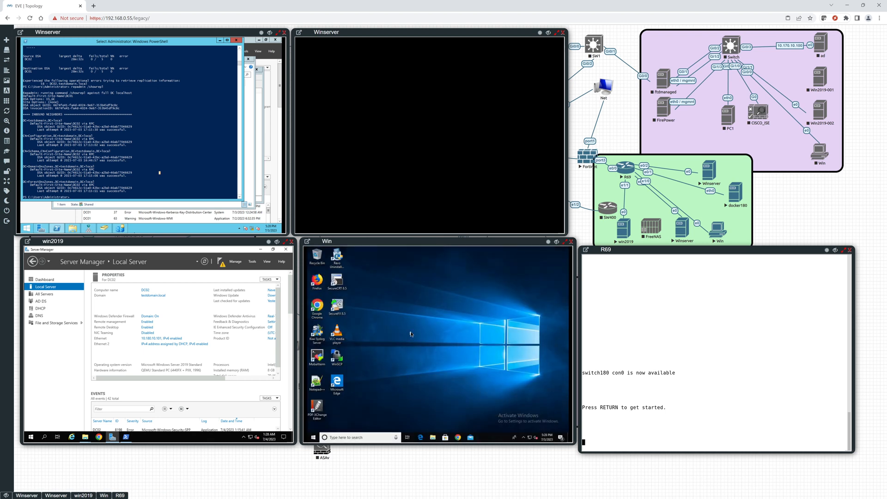
pyautogui.moveTo(410, 337)
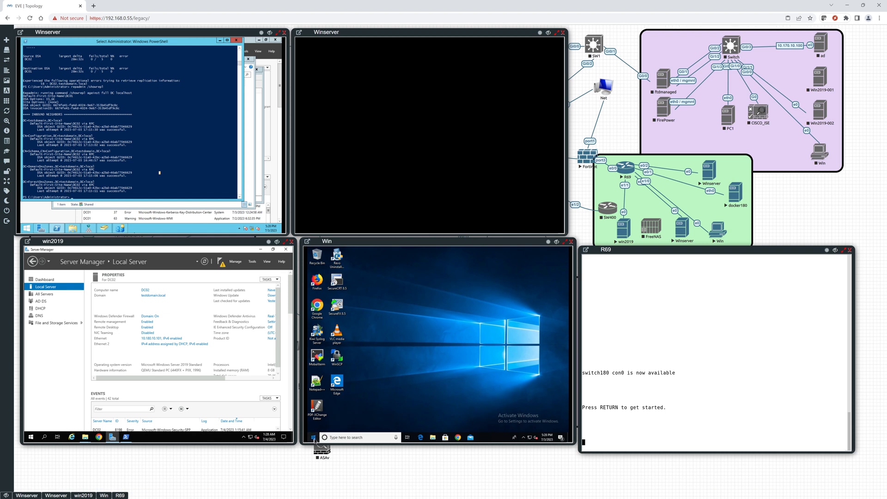
# Search the Win client's Start menu for cmd to launch Command Prompt
pyautogui.click(314, 436)
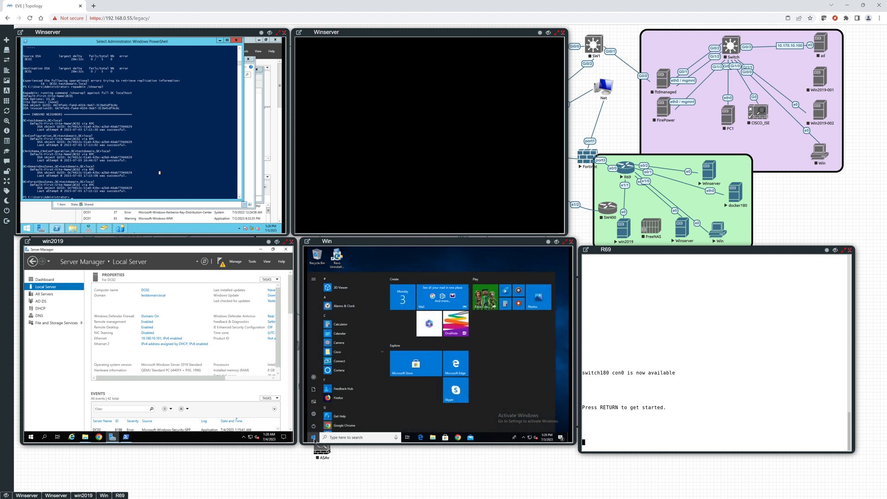
pyautogui.write('cmd')
pyautogui.write('set')
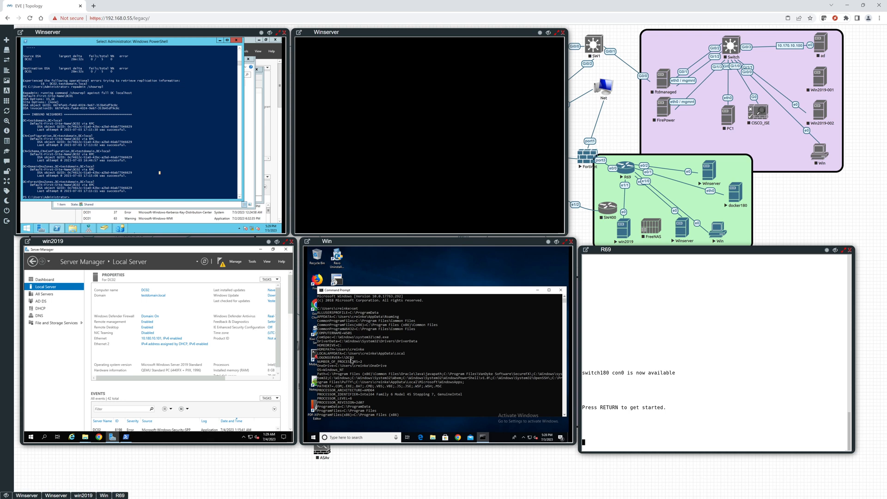
pyautogui.moveTo(351, 361)
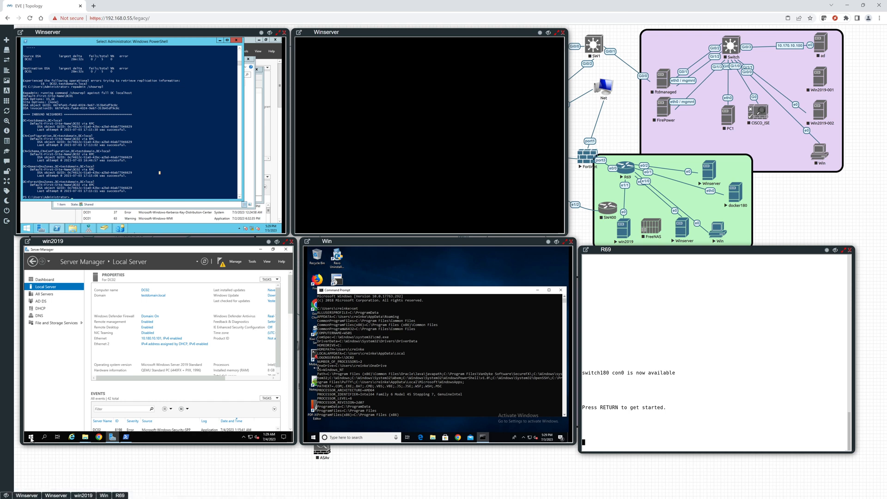
# Open Event Viewer on win2019 and inspect logoff and Kerberos events in the Security log
pyautogui.click(30, 437)
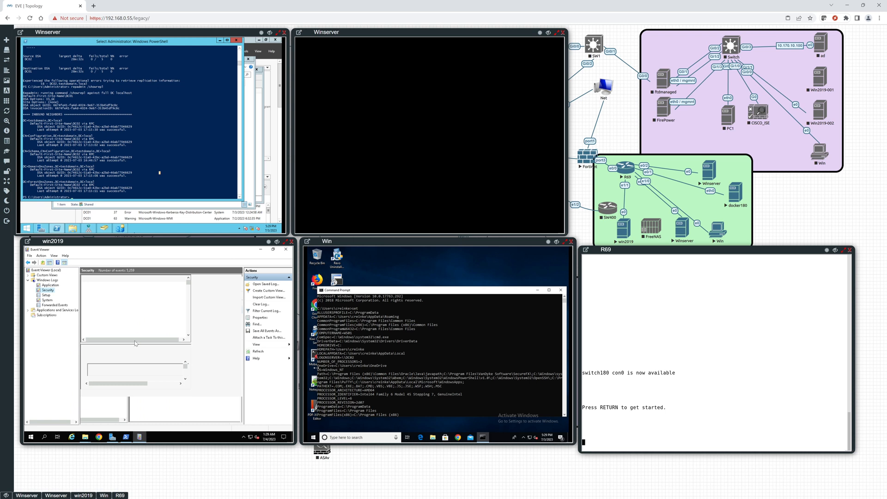
pyautogui.moveTo(137, 339)
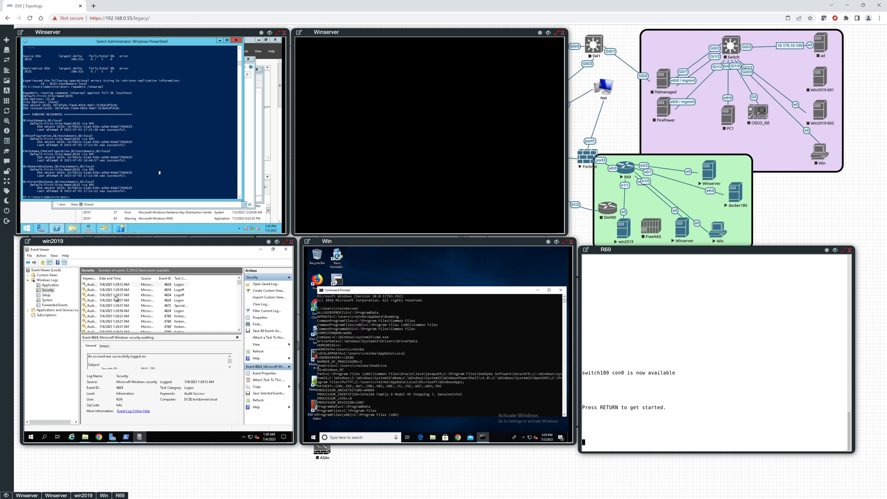
pyautogui.click(136, 289)
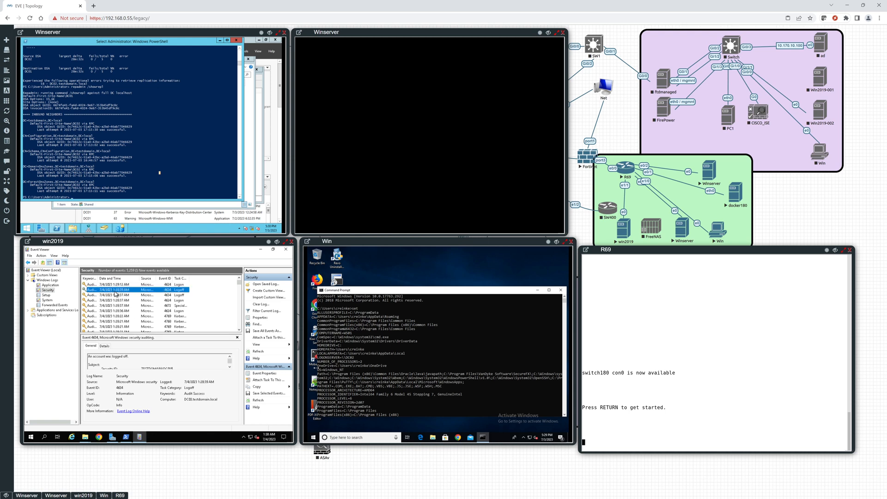
pyautogui.click(130, 300)
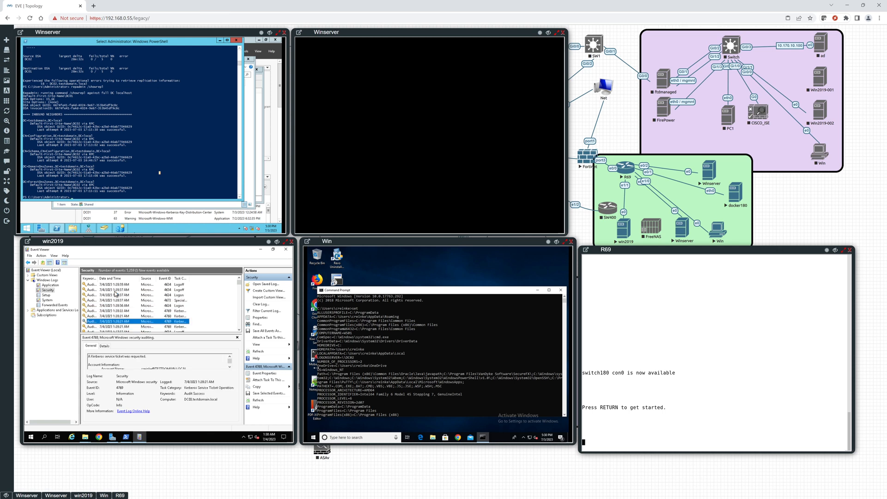
pyautogui.click(130, 326)
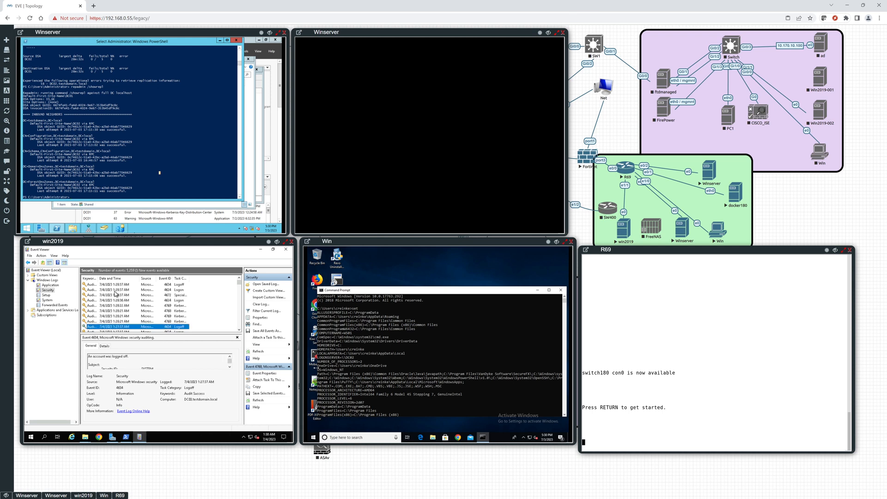
pyautogui.click(135, 327)
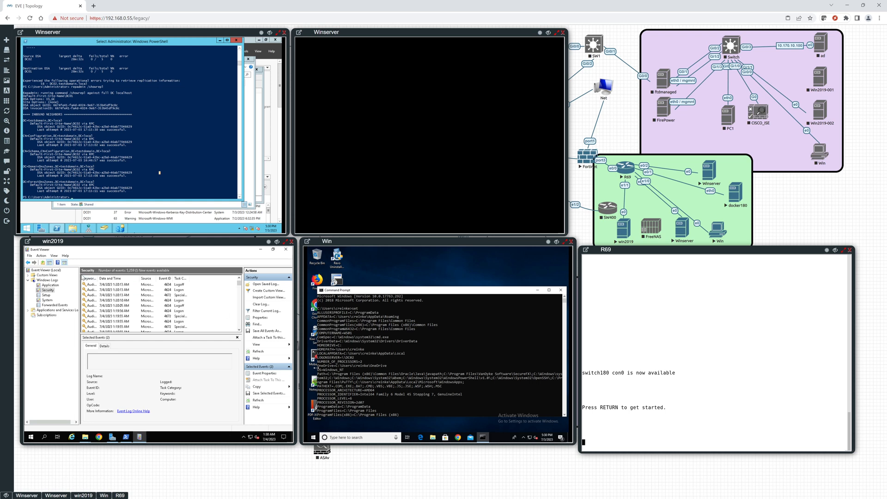
# Browse Application log events, including a Software Protection scheduling event
pyautogui.click(50, 285)
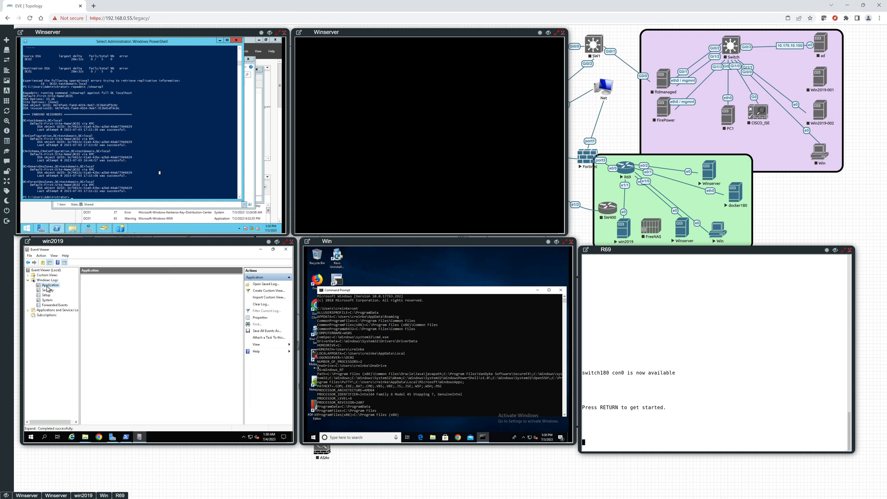
pyautogui.click(50, 285)
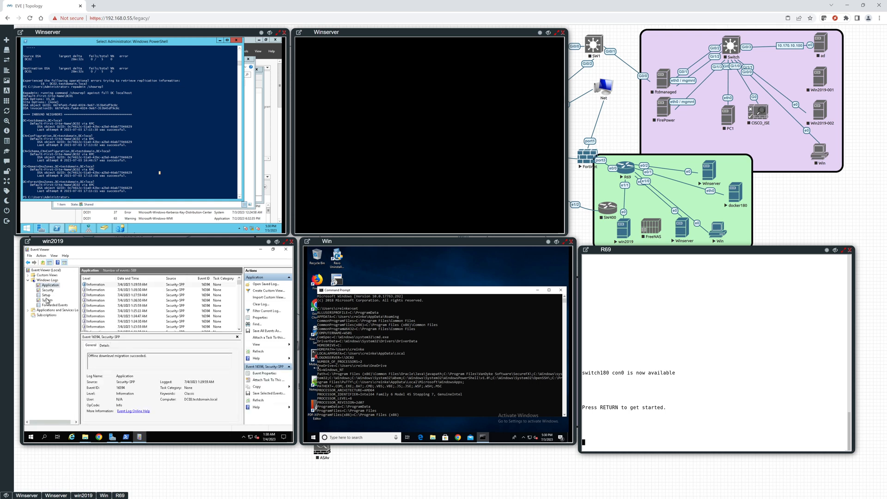
pyautogui.click(141, 295)
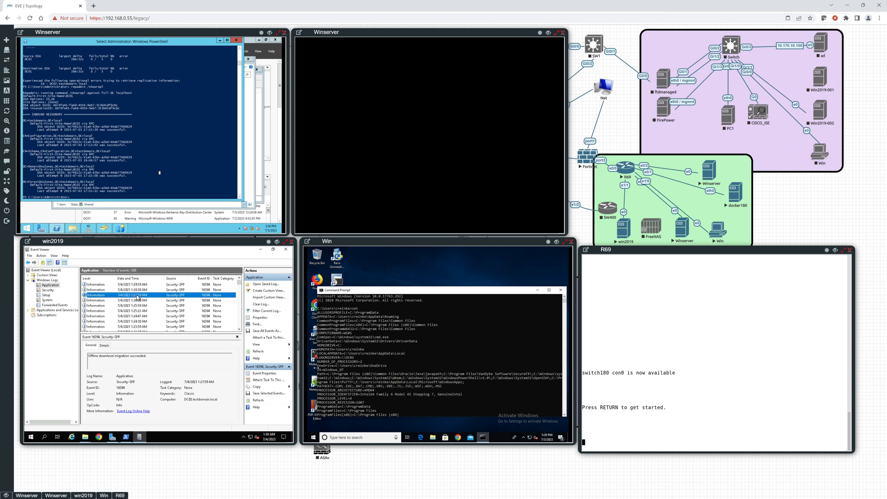
pyautogui.click(141, 284)
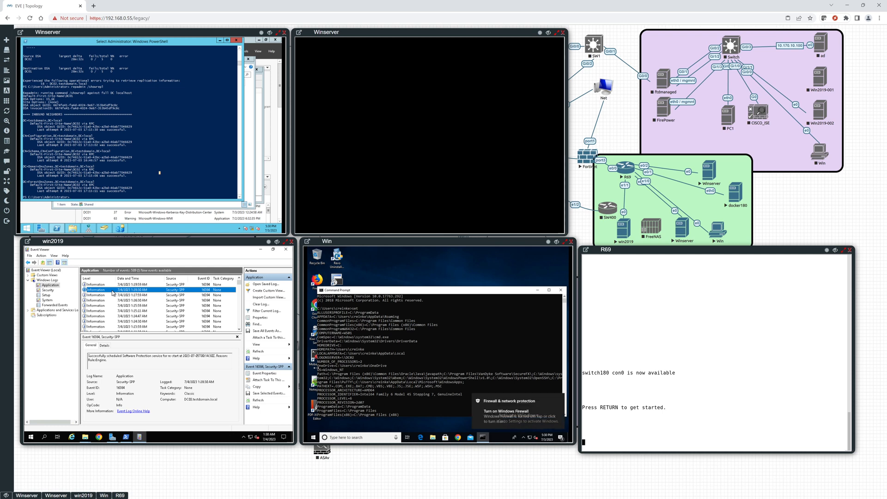
pyautogui.click(113, 295)
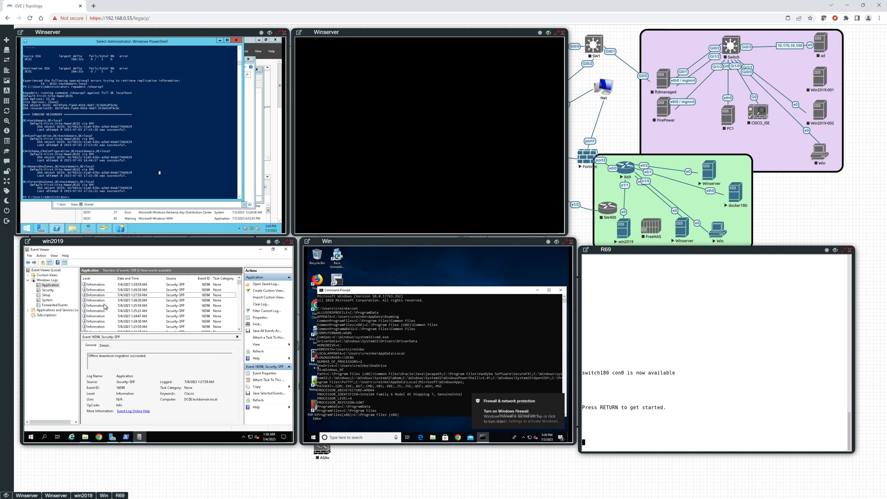
# In the System log, inspect the DistributedCOM error and DNS name-resolution warning
pyautogui.click(130, 316)
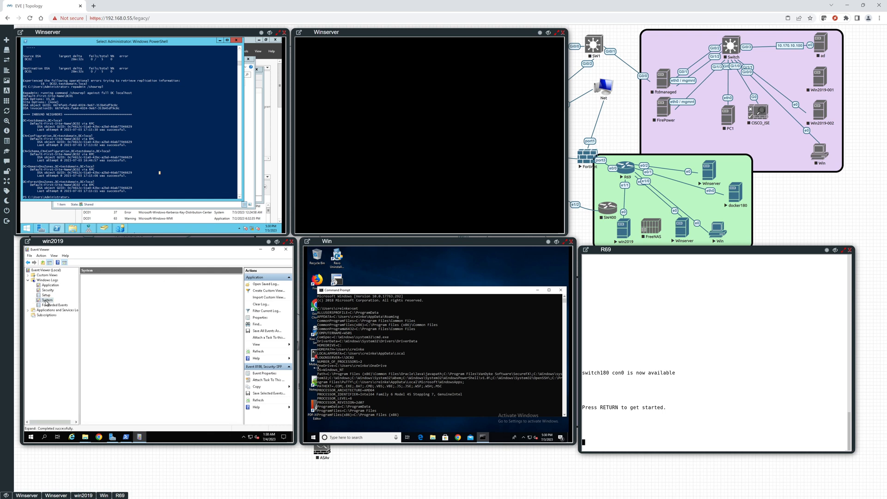
pyautogui.click(45, 299)
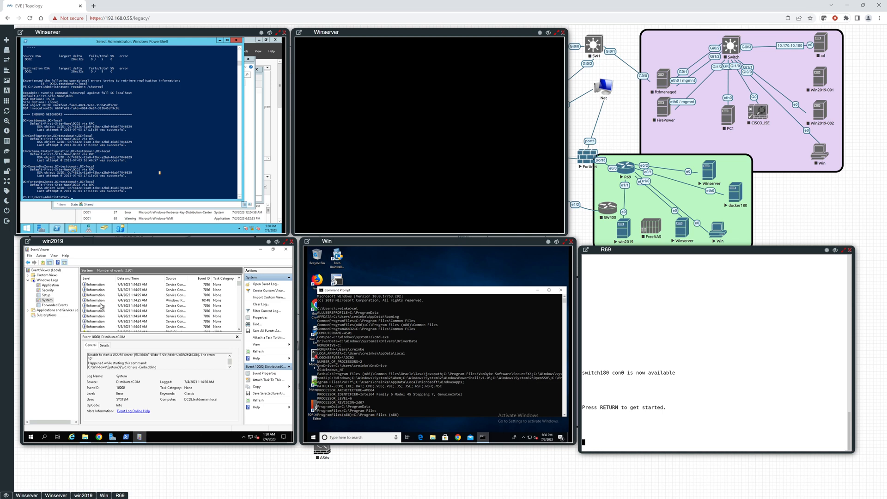
pyautogui.click(96, 300)
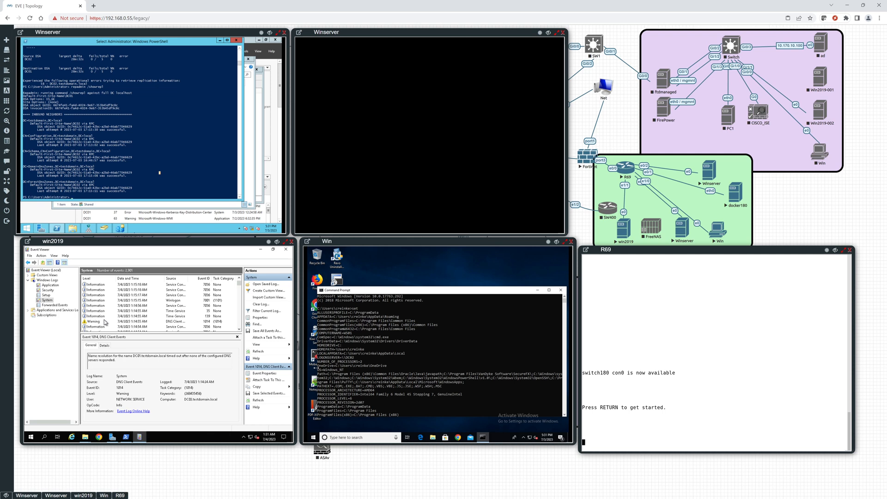
pyautogui.click(105, 321)
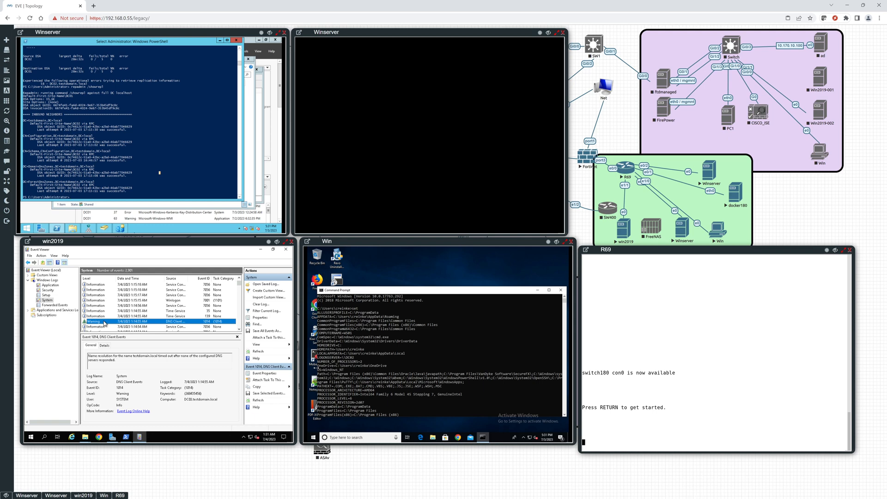
pyautogui.moveTo(118, 426)
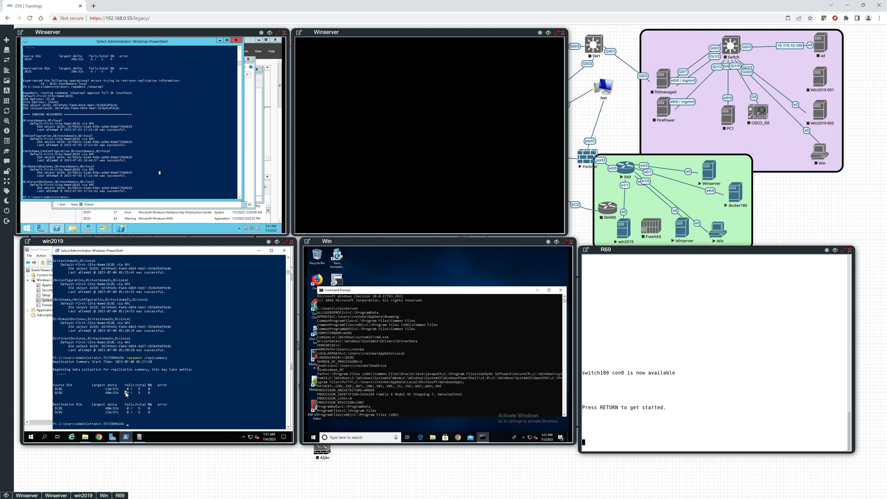
# Ping testdomain.local and the domain controller, then run dcdiag in PowerShell
pyautogui.write('ping')
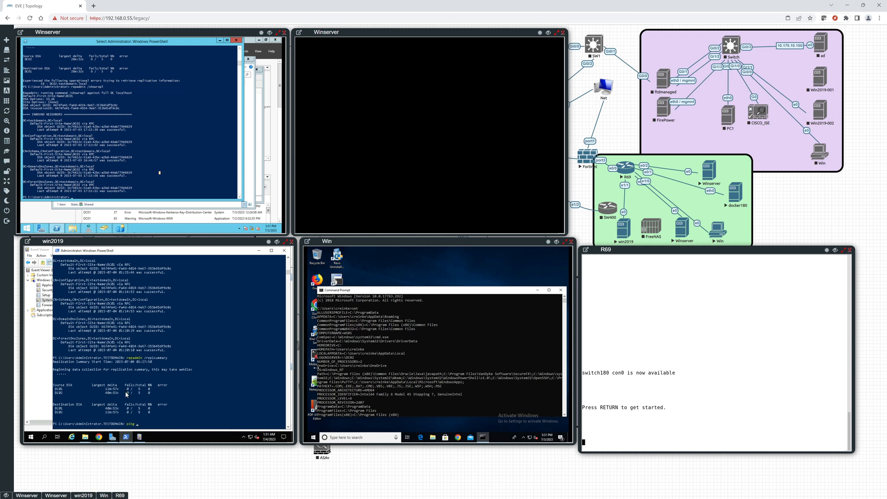
pyautogui.write('testdomain.local')
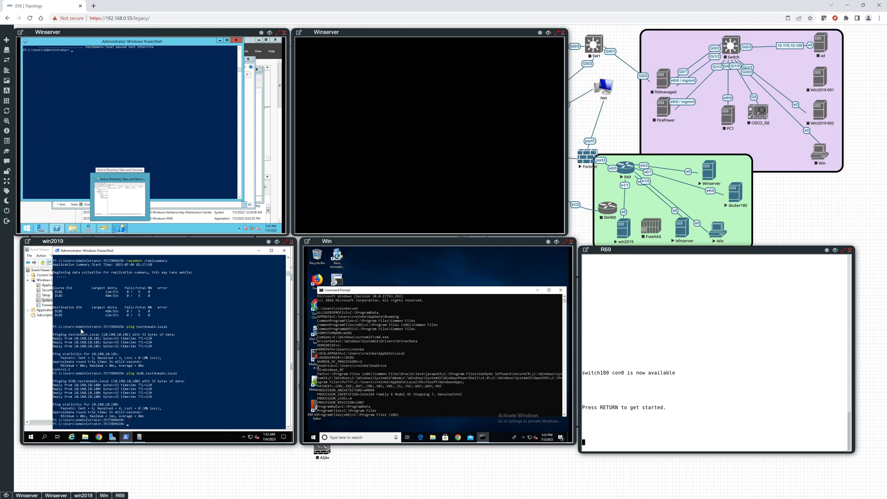
pyautogui.write('dcdia')
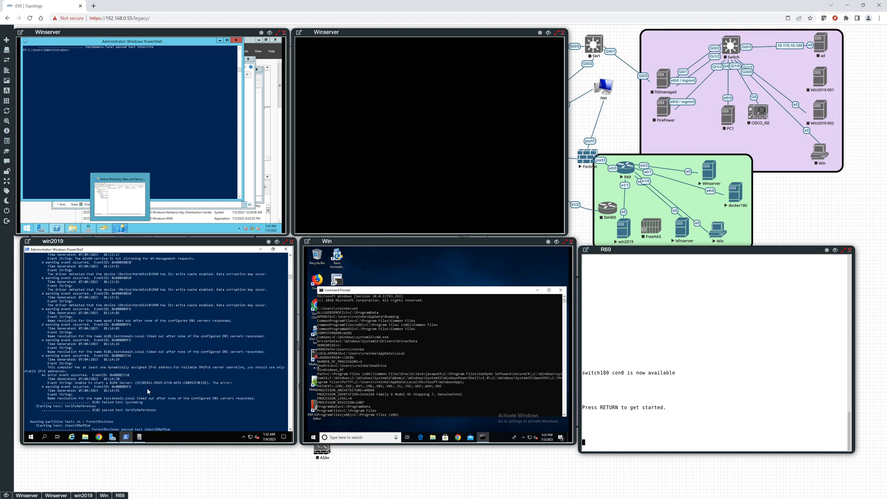
pyautogui.moveTo(114, 383)
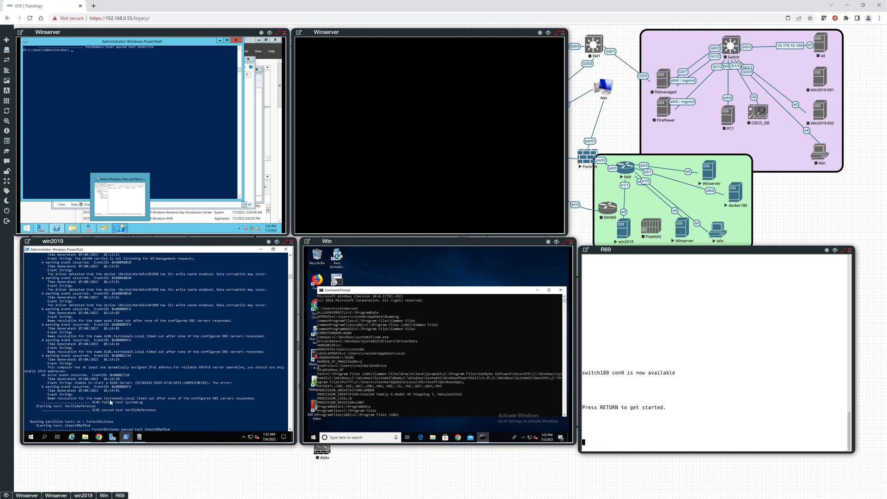
pyautogui.moveTo(120, 402)
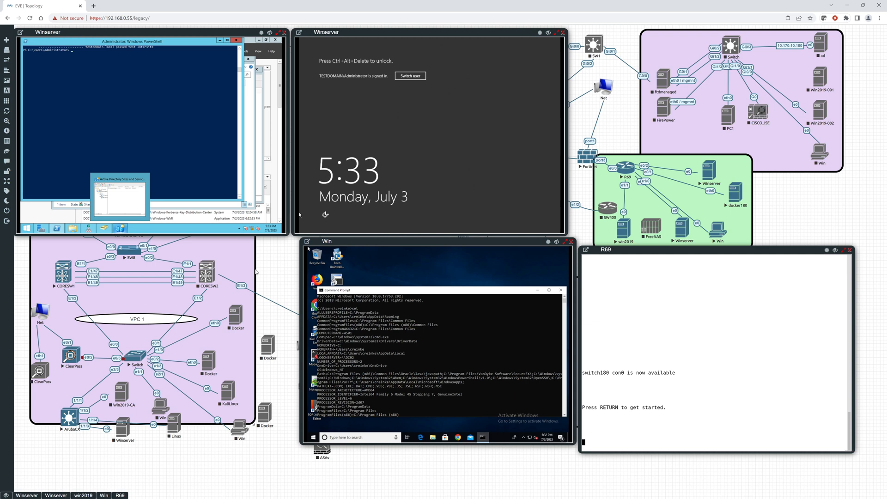
pyautogui.moveTo(151, 378)
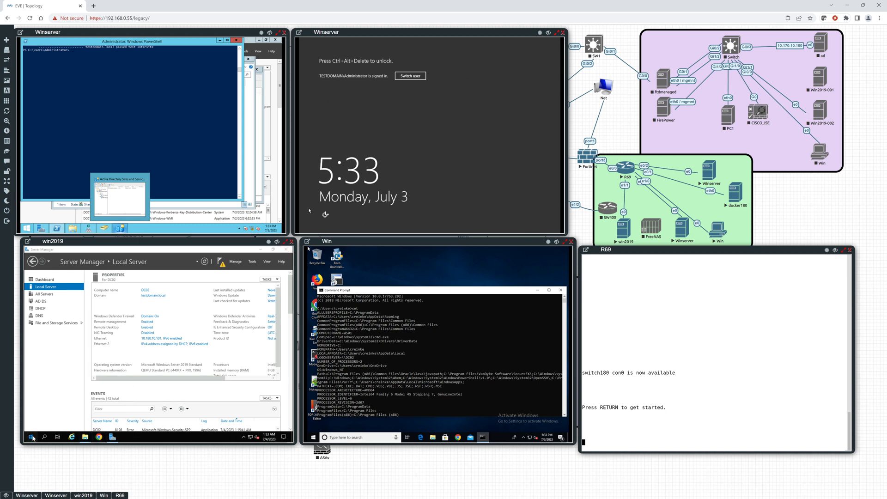
# Run Windows PowerShell as administrator, then open DHCP from Server Manager's Tools menu
pyautogui.click(32, 436)
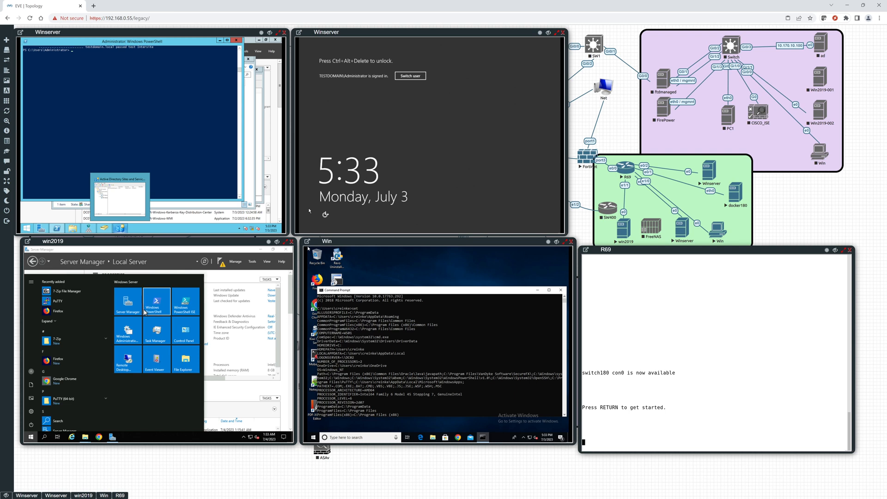
pyautogui.rightClick(157, 299)
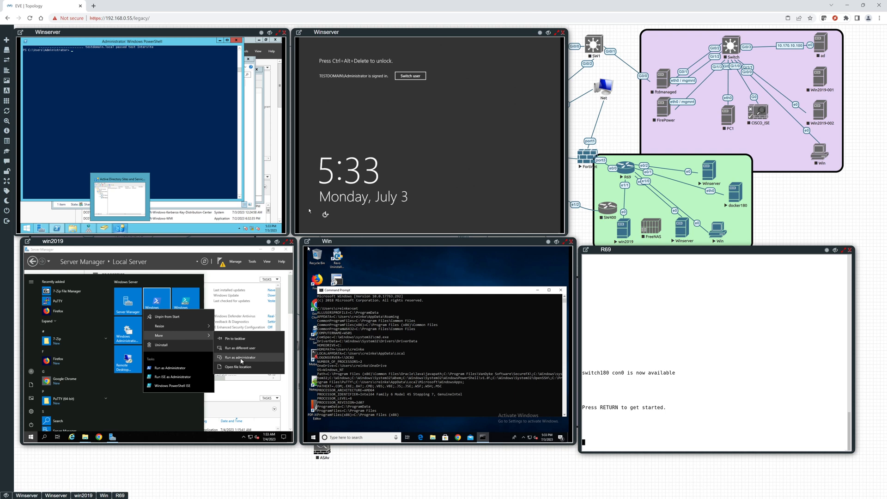
pyautogui.click(240, 357)
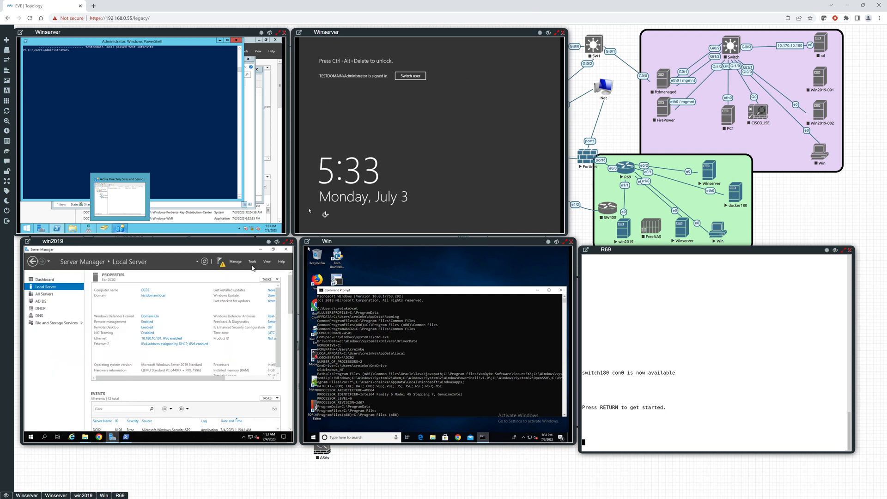
pyautogui.click(252, 260)
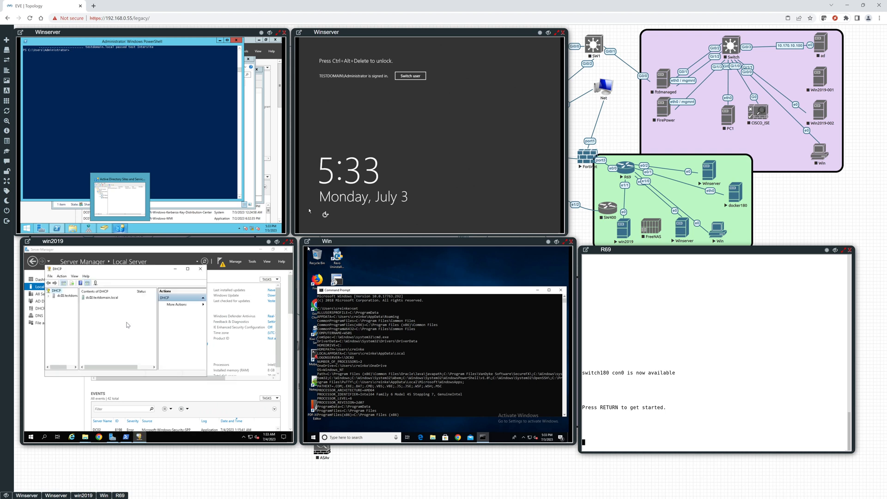
# Expand the DC02 server node to show its IPv4 and IPv6 branches
pyautogui.click(70, 295)
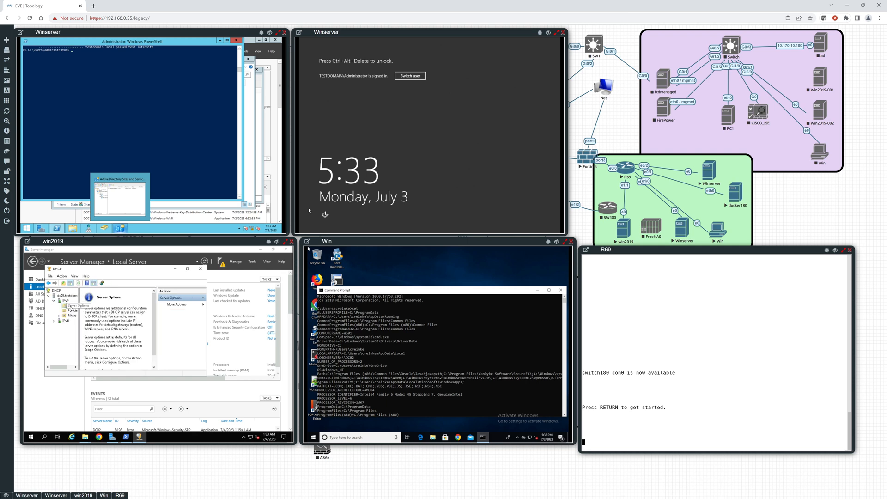
pyautogui.moveTo(60, 304)
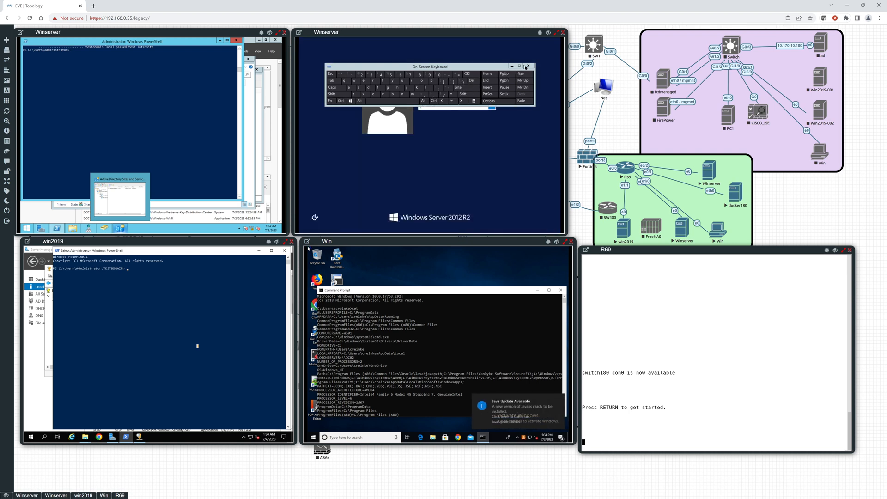
# Unlock Winserver with its password, then open File Explorer on win2019
pyautogui.click(527, 66)
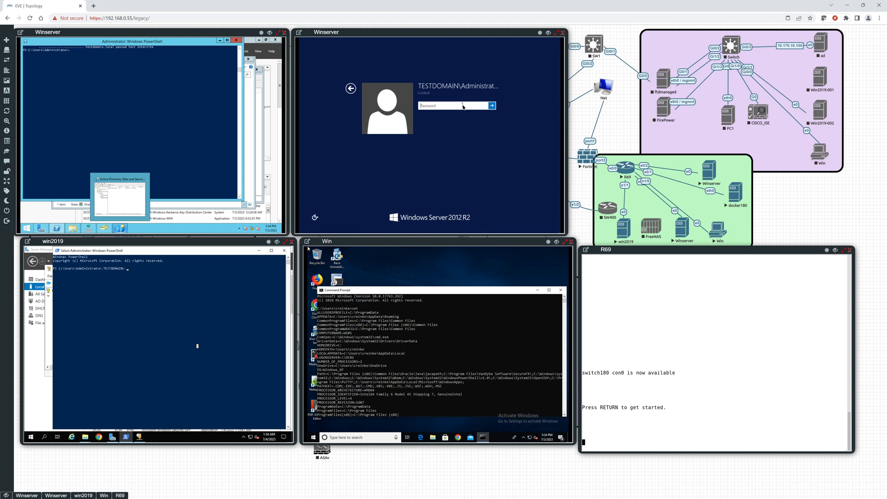
pyautogui.write('••')
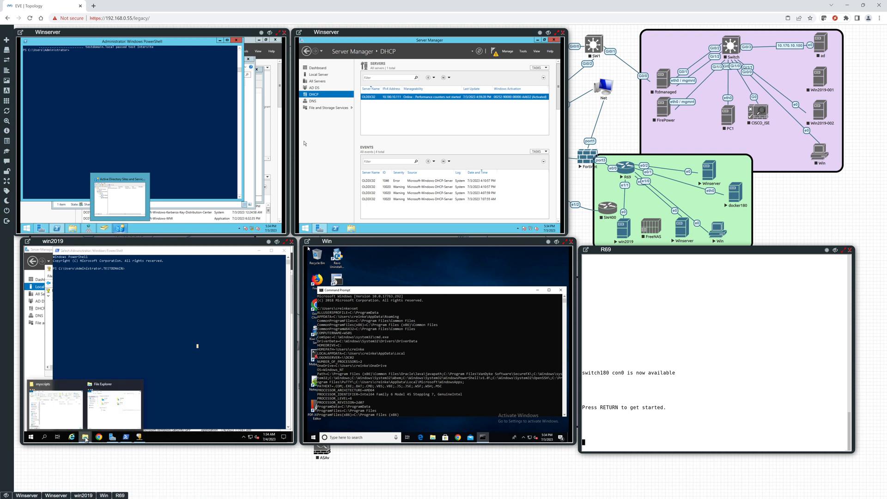
pyautogui.click(84, 438)
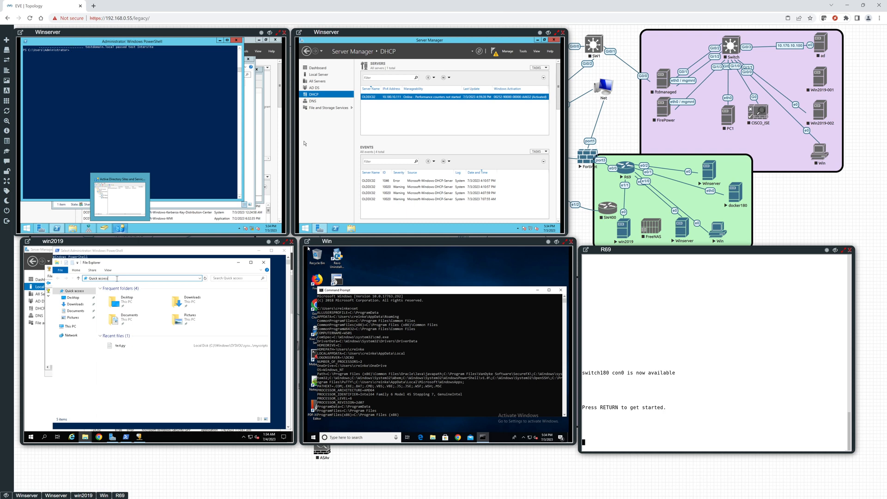
pyautogui.moveTo(68, 278)
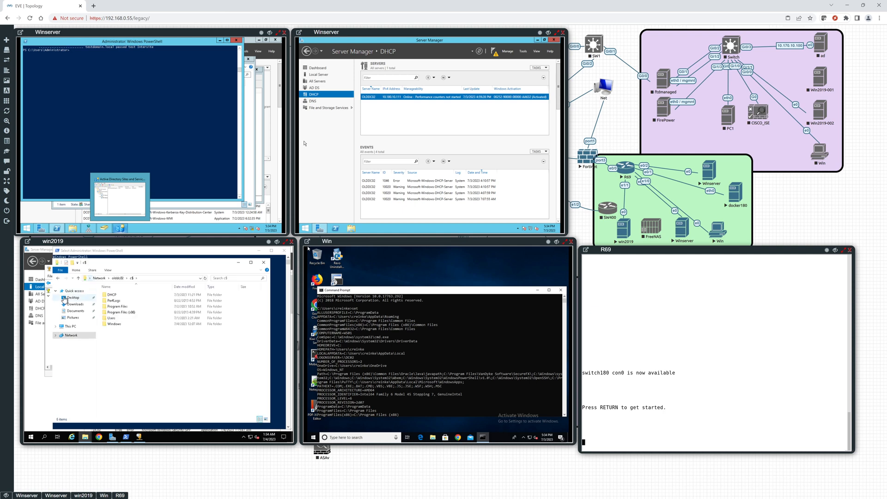
# Copy the exported olddhcp.xml file from the old DC's DHCP share folder
pyautogui.doubleClick(111, 297)
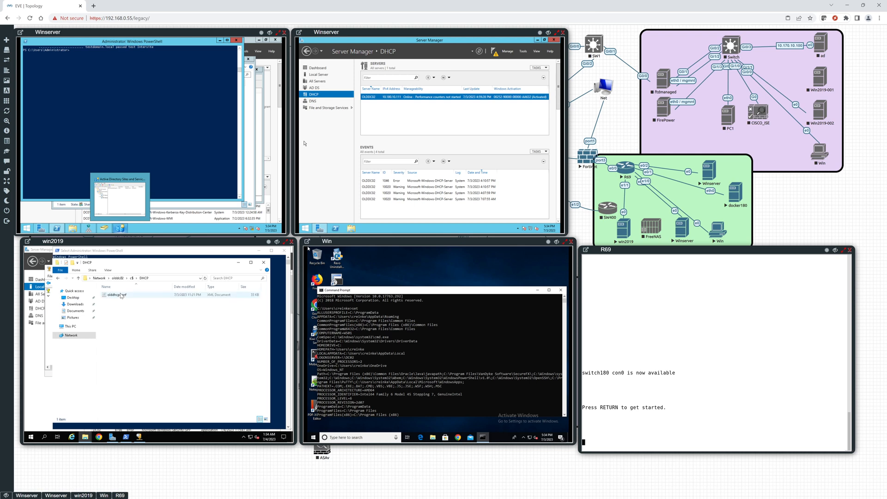
pyautogui.rightClick(116, 294)
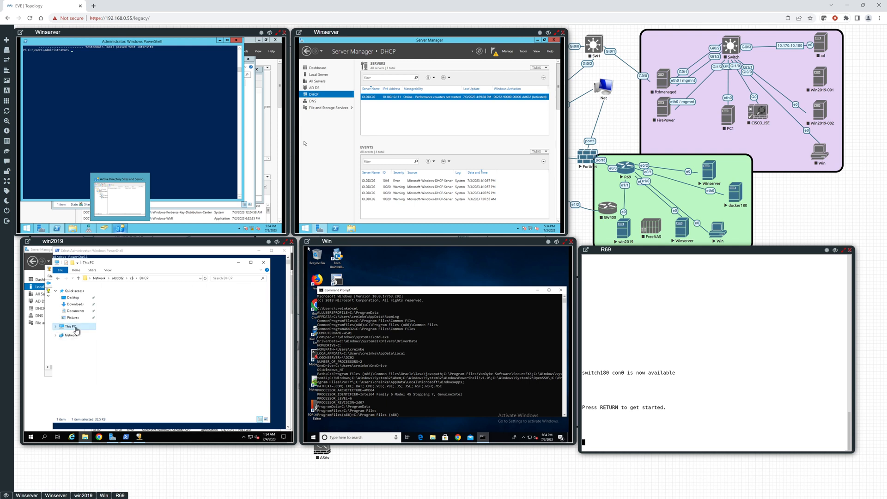
pyautogui.click(70, 326)
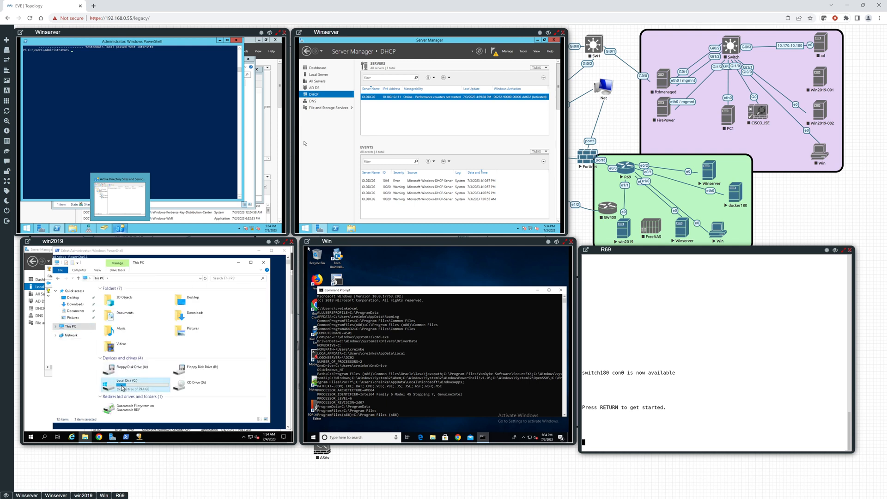
# Create a DHCP folder on win2019's C: drive and paste the XML file into it
pyautogui.doubleClick(121, 383)
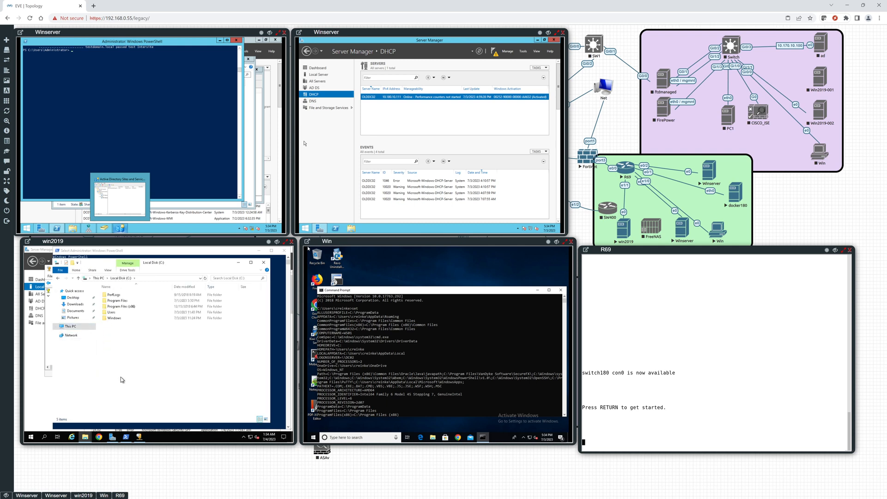
pyautogui.rightClick(121, 379)
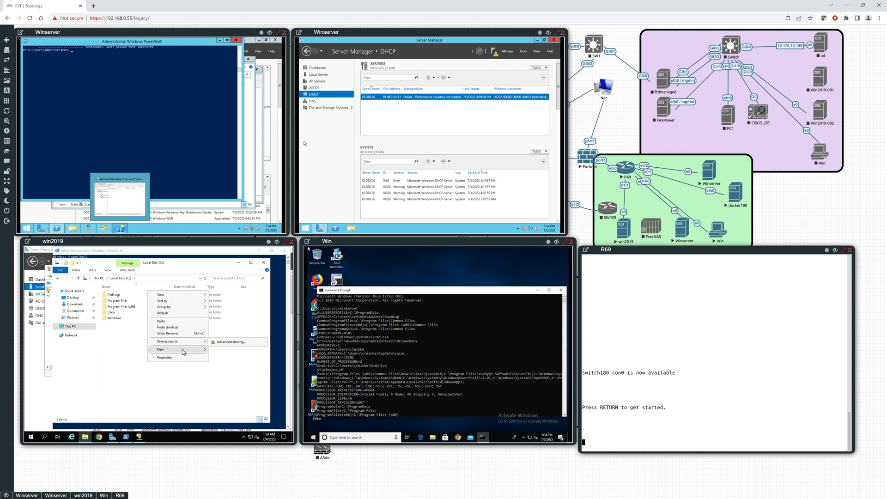
pyautogui.click(160, 350)
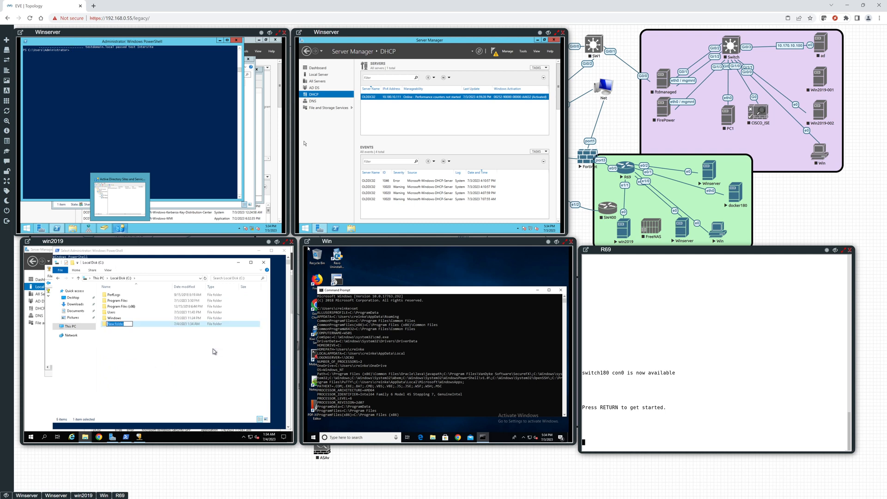
pyautogui.write('DC')
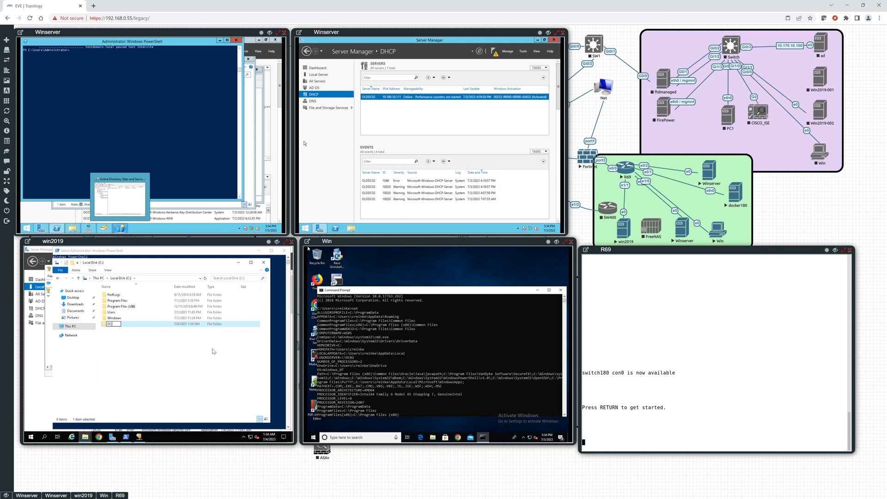
pyautogui.write('DHCP')
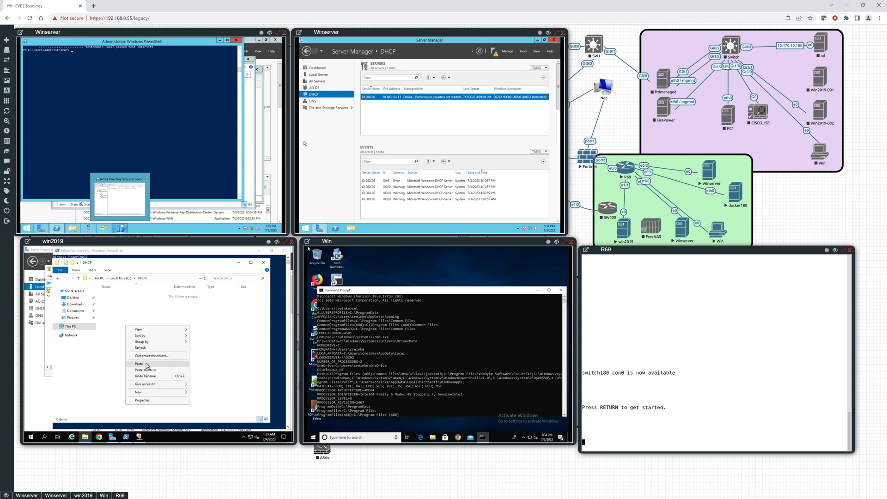
pyautogui.click(139, 363)
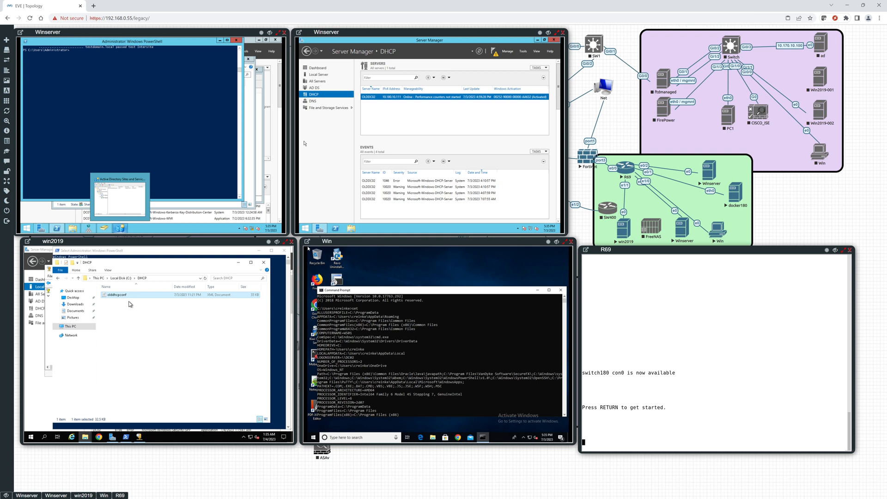
pyautogui.moveTo(129, 304)
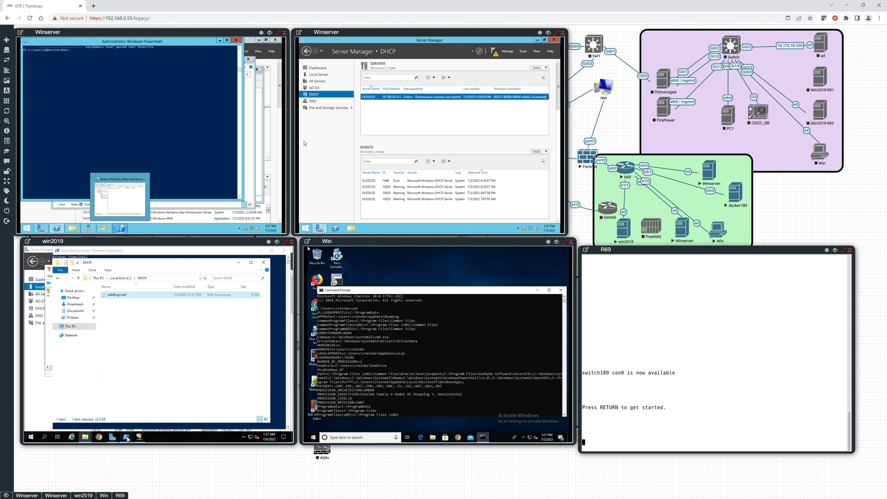
# In PowerShell, type Import-DhcpServer with -ComputerName DC02, the XML -File path and -BackupPath dhcp
pyautogui.click(128, 438)
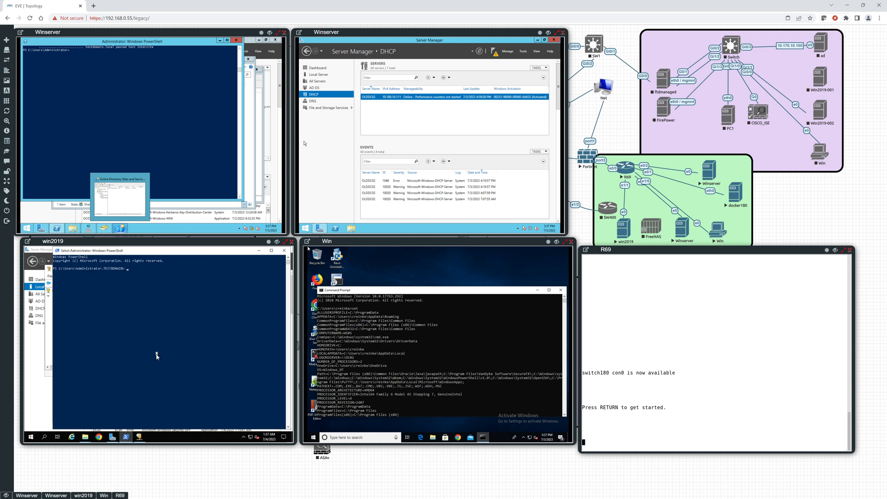
pyautogui.write('Import')
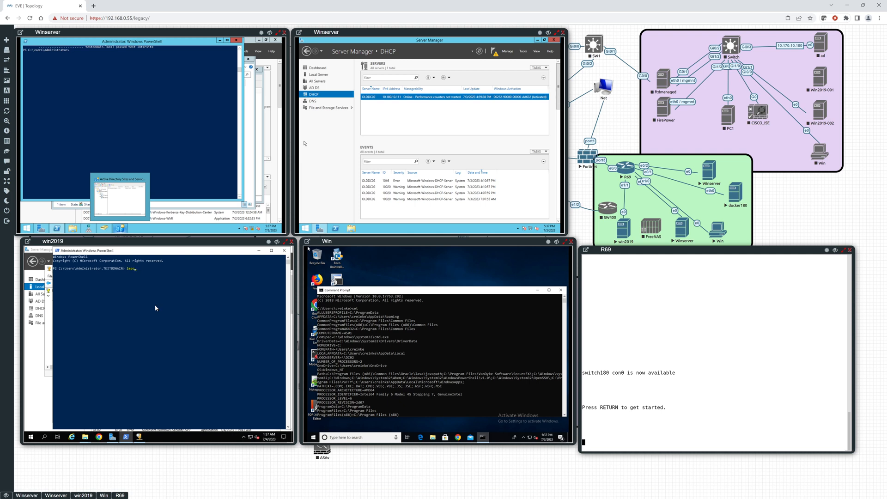
pyautogui.write('Import-DhcpServer')
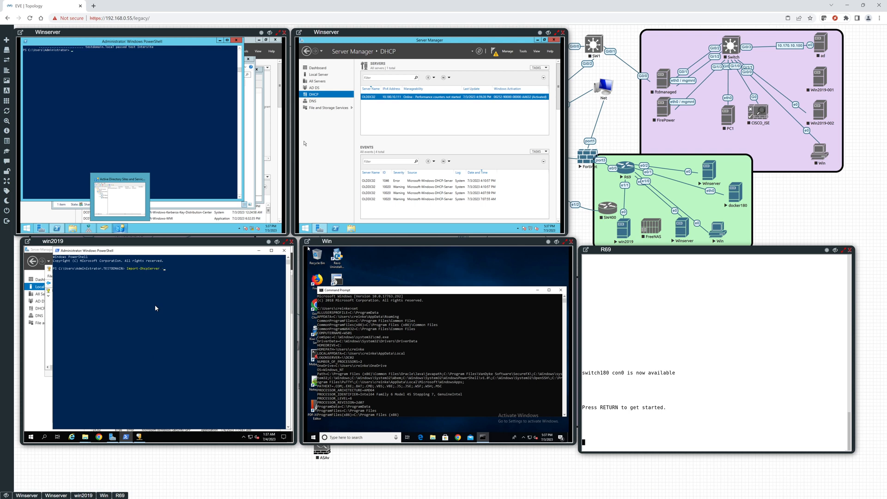
pyautogui.write('-computerName "dc02.testdomain.com')
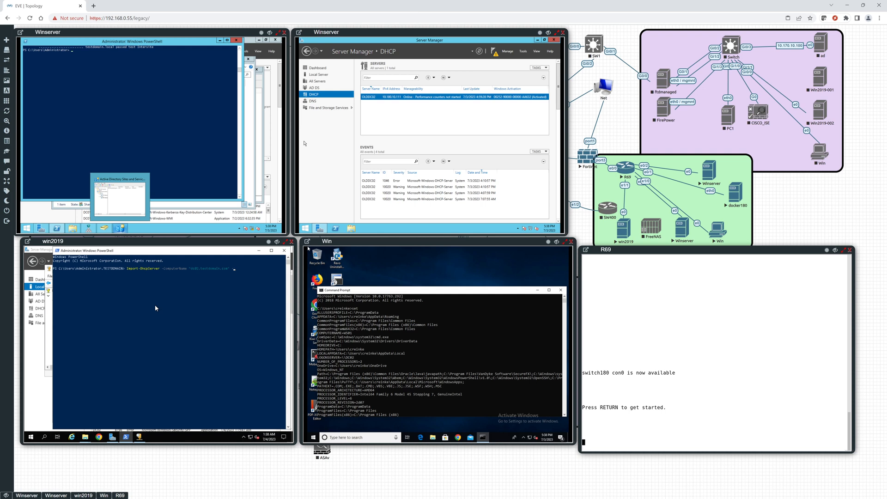
pyautogui.write('-File "c:\\dhcp\\')
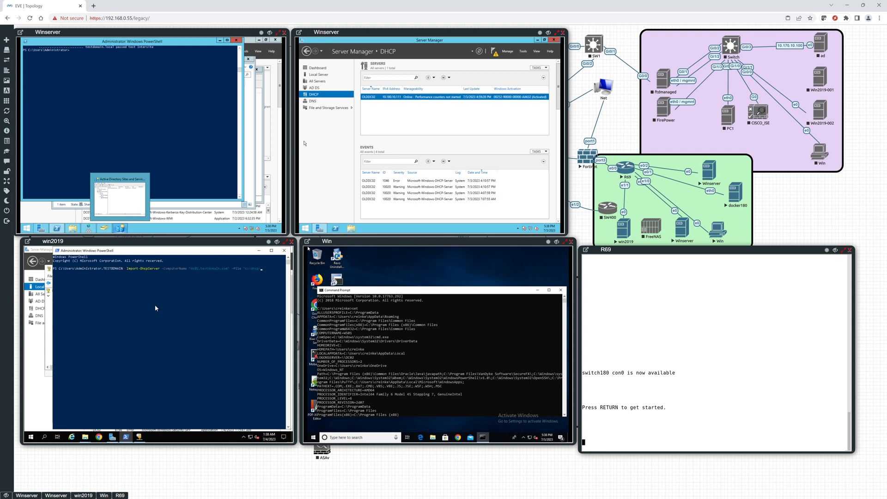
pyautogui.moveTo(172, 250)
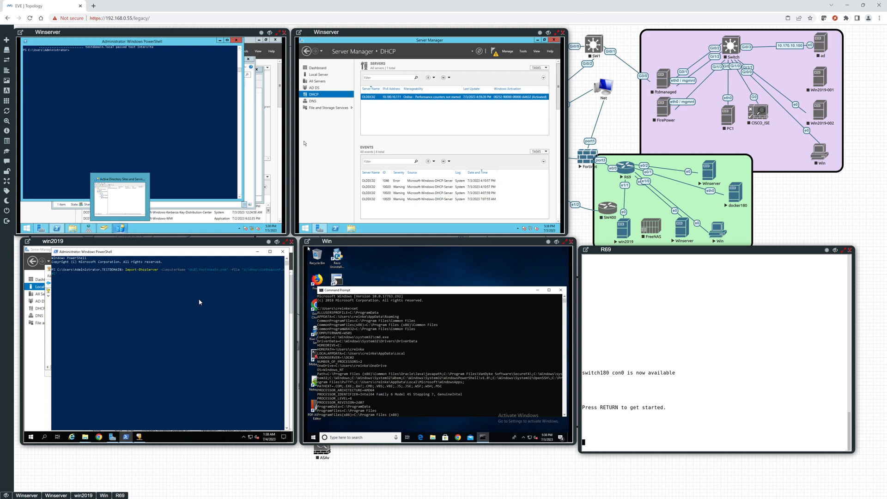
pyautogui.write('-backup c:')
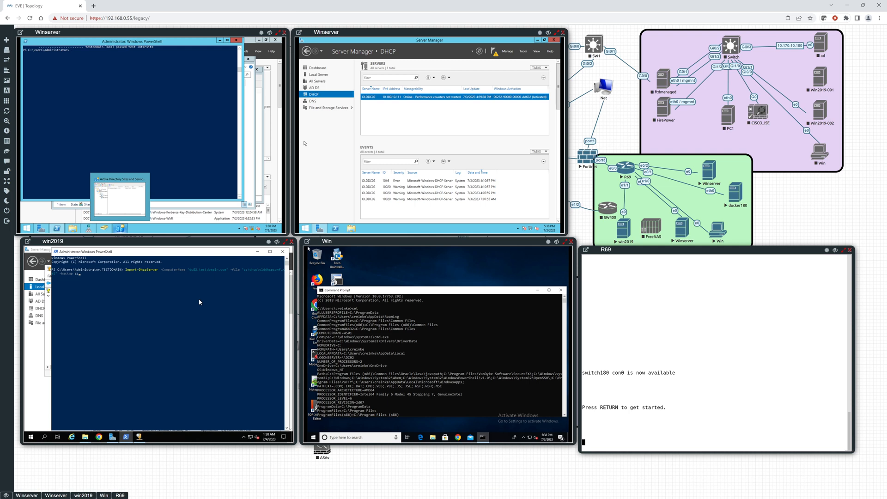
pyautogui.write('dhcp\\')
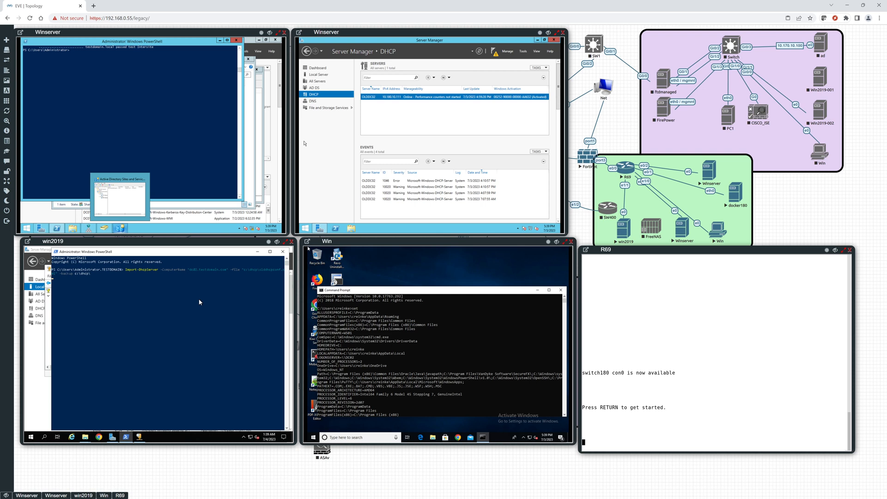
pyautogui.moveTo(169, 283)
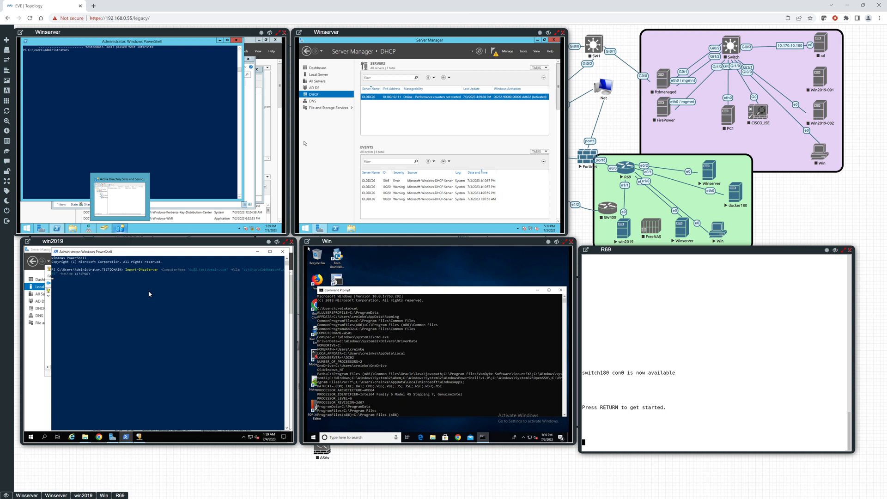
pyautogui.moveTo(157, 343)
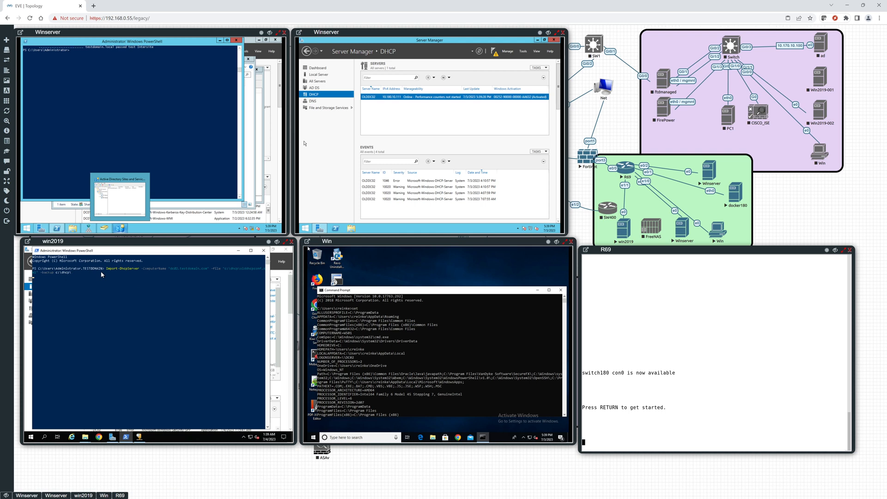
pyautogui.moveTo(121, 272)
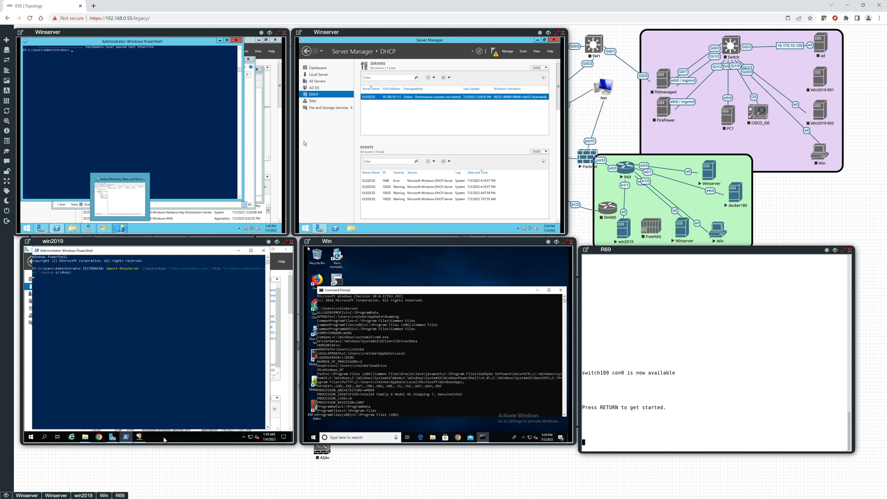
# Launch Task Manager on win2019 in detailed view and expand the Windows PowerShell entry
pyautogui.rightClick(164, 438)
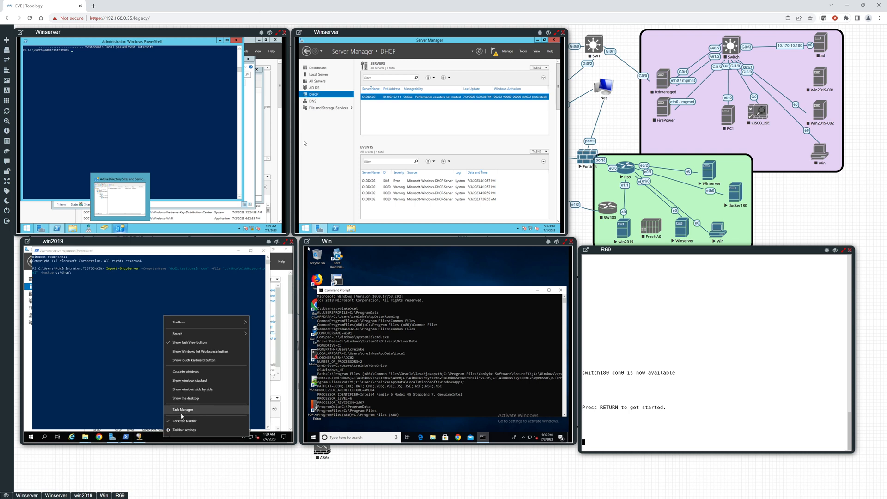
pyautogui.click(183, 409)
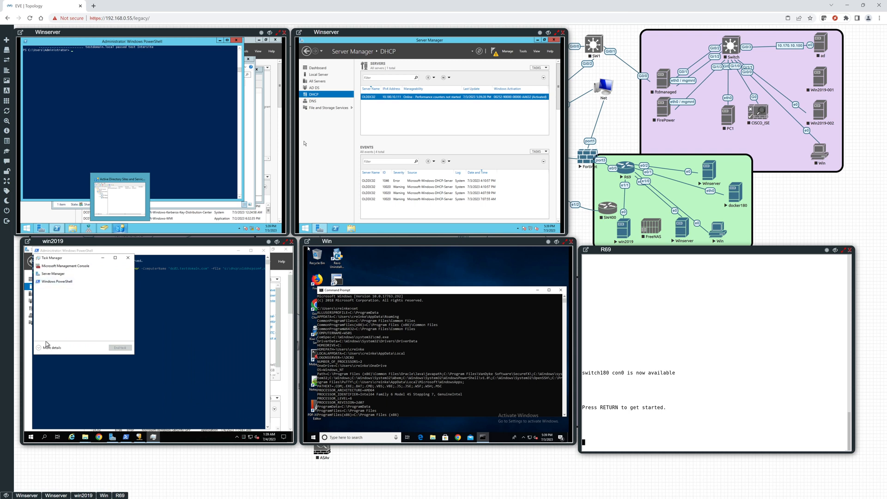
pyautogui.click(53, 347)
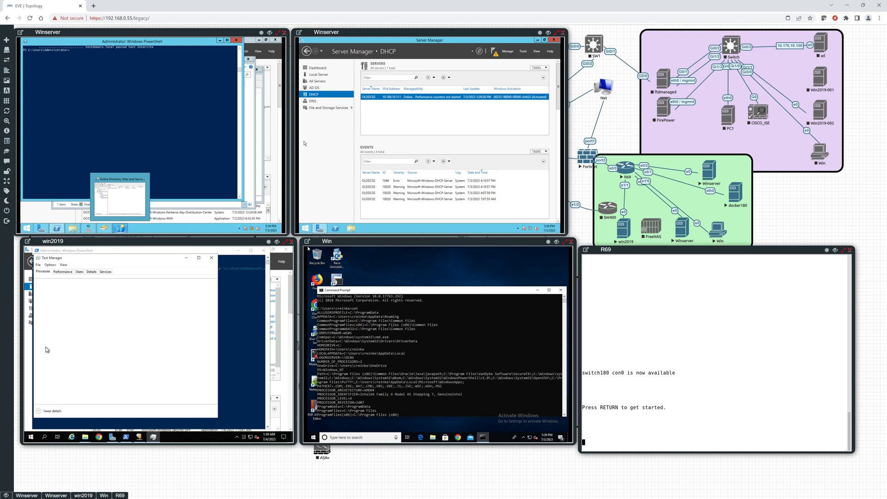
pyautogui.click(43, 272)
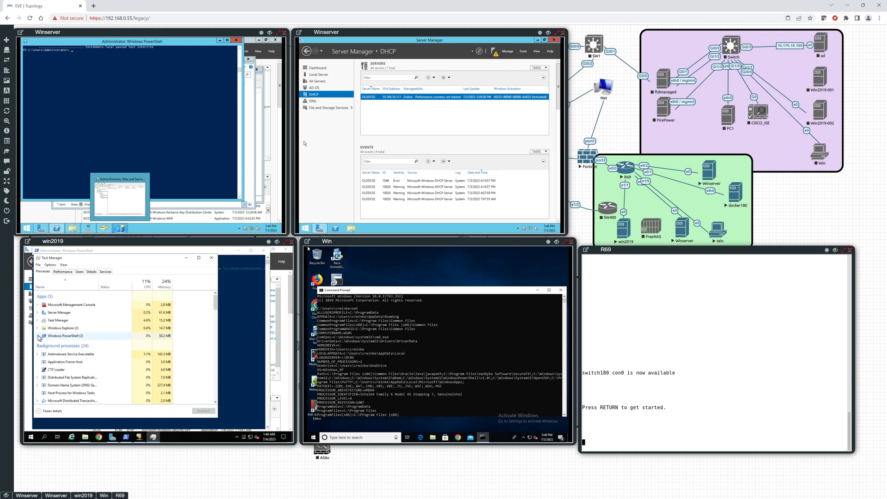
pyautogui.click(37, 335)
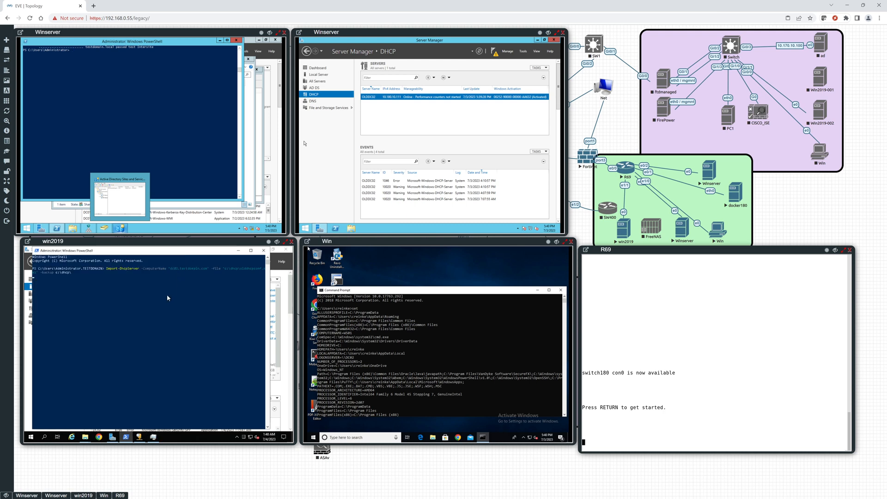
pyautogui.moveTo(114, 260)
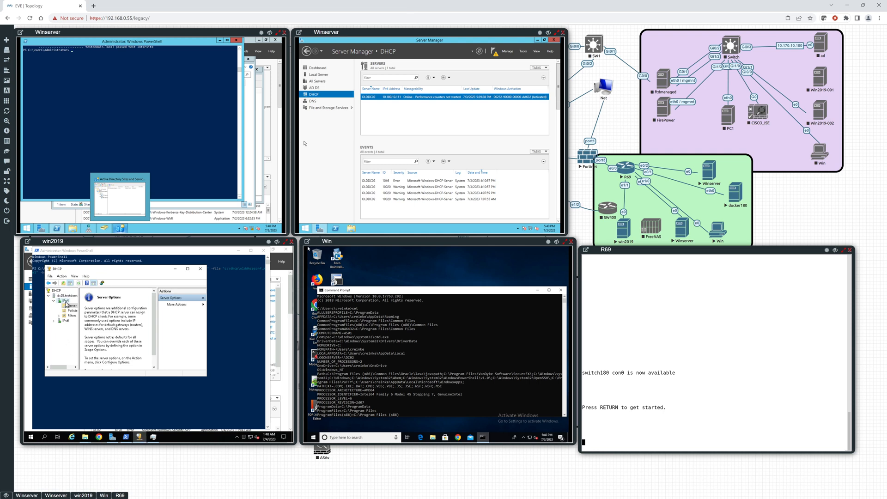
# Refresh the DHCP server node to list IPv4 and IPv6, then return to PowerShell
pyautogui.rightClick(66, 299)
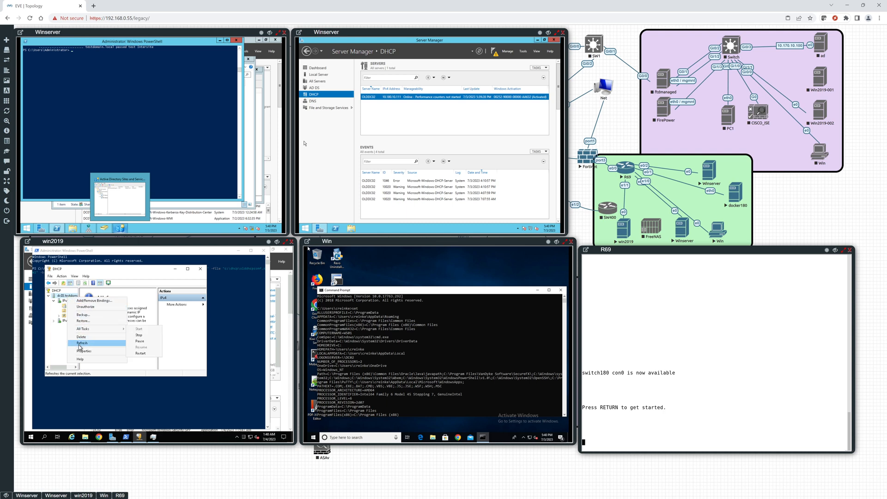
pyautogui.click(81, 343)
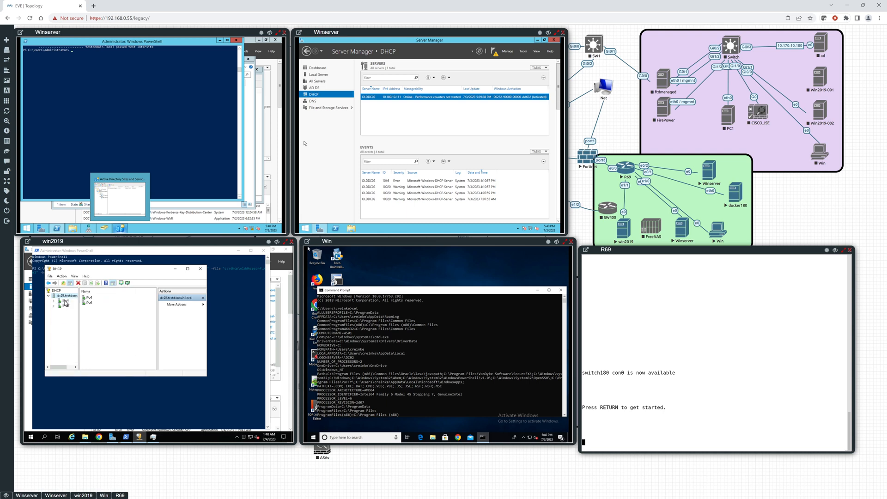
pyautogui.click(55, 300)
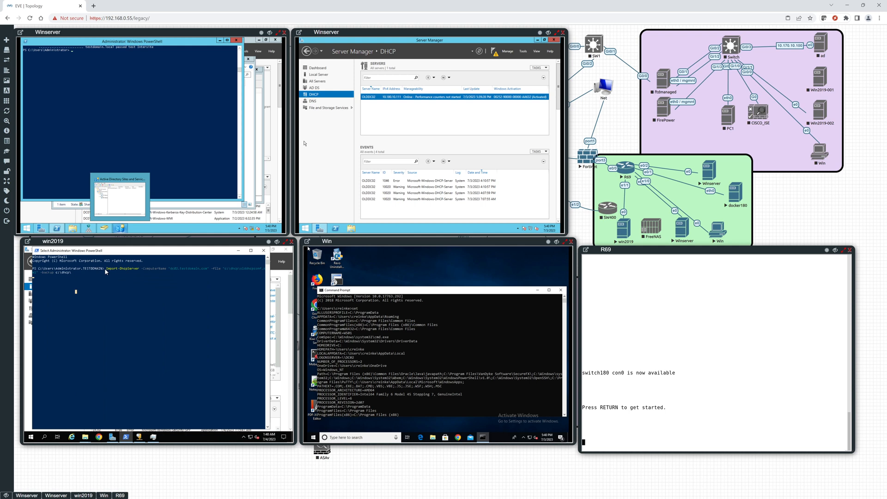
pyautogui.moveTo(100, 280)
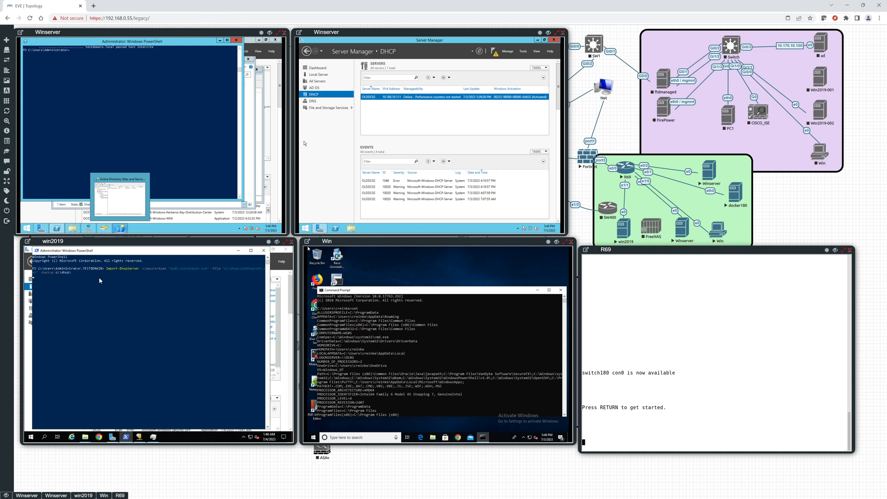
pyautogui.moveTo(253, 305)
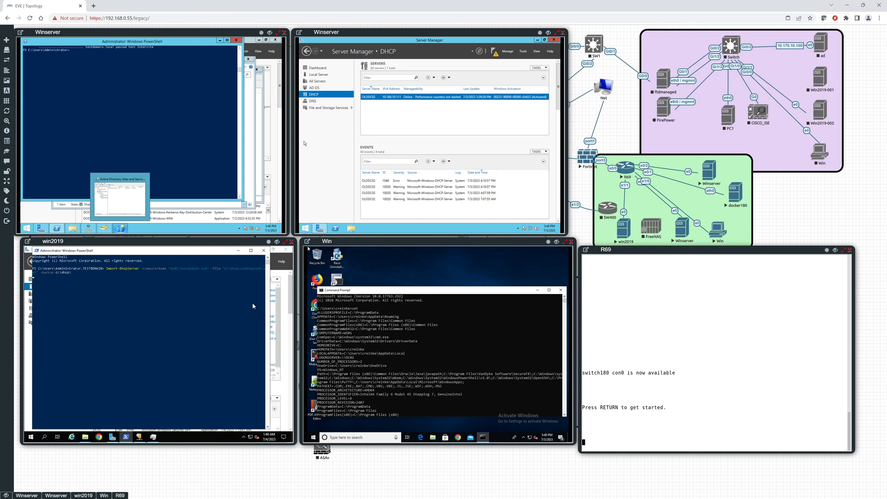
pyautogui.moveTo(258, 307)
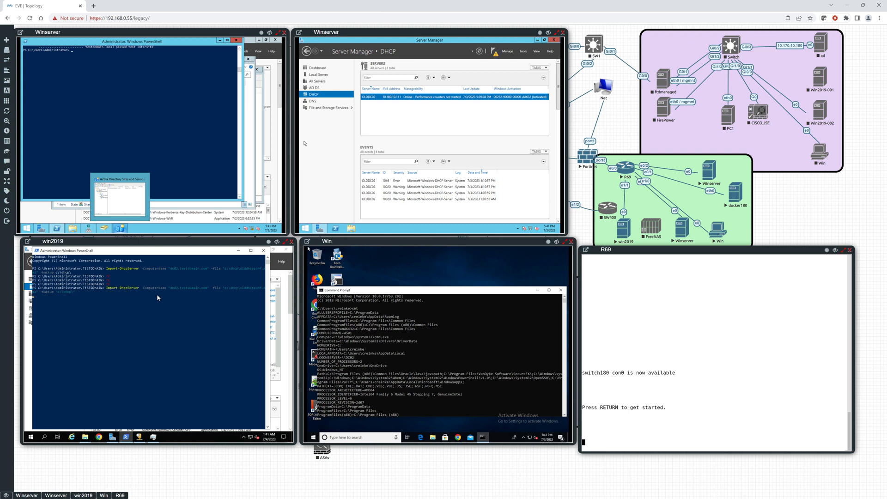
pyautogui.moveTo(88, 423)
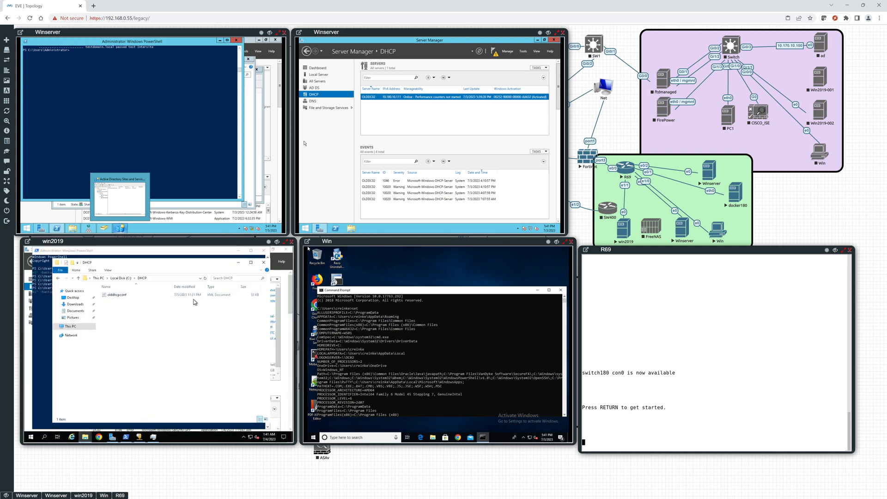
pyautogui.moveTo(233, 266)
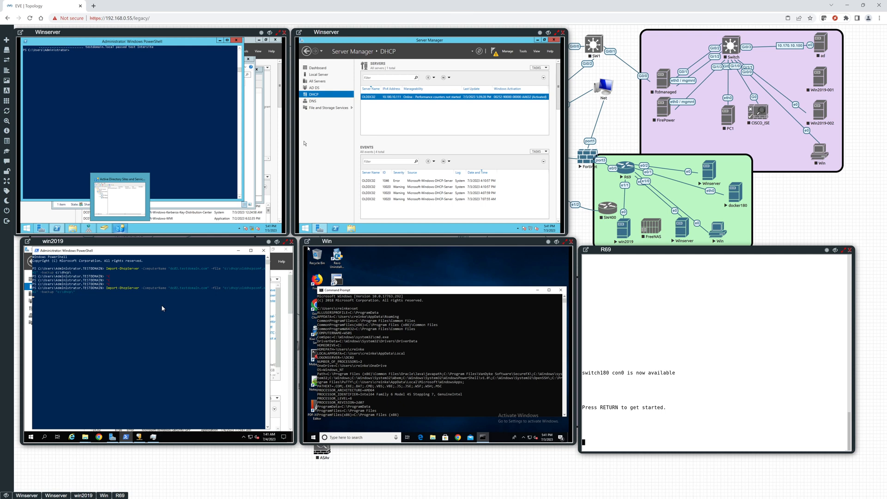
pyautogui.moveTo(758, 385)
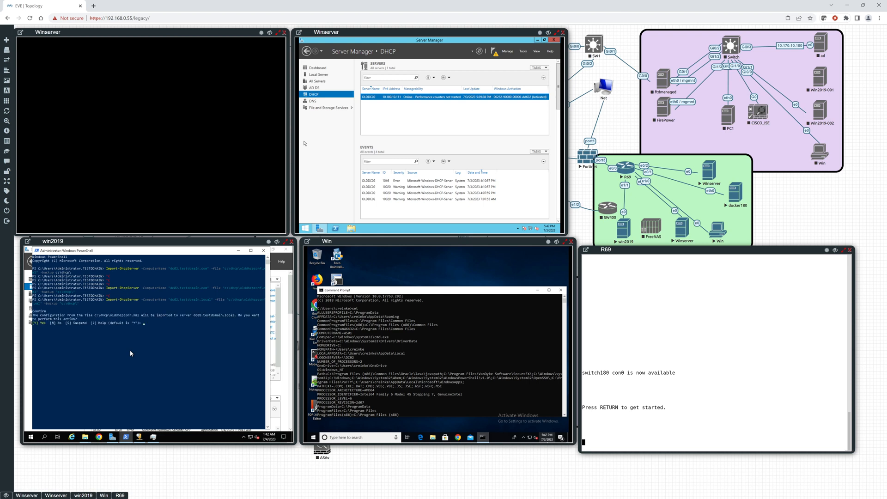
pyautogui.moveTo(139, 344)
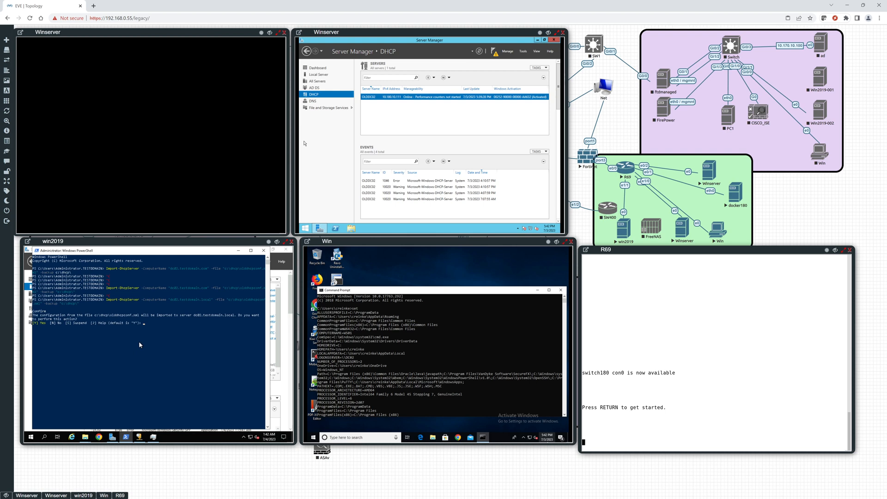
# Answer Y to the prompt to import DHCP configuration from c:\dhcp\dhcpconf.xml
pyautogui.write('y')
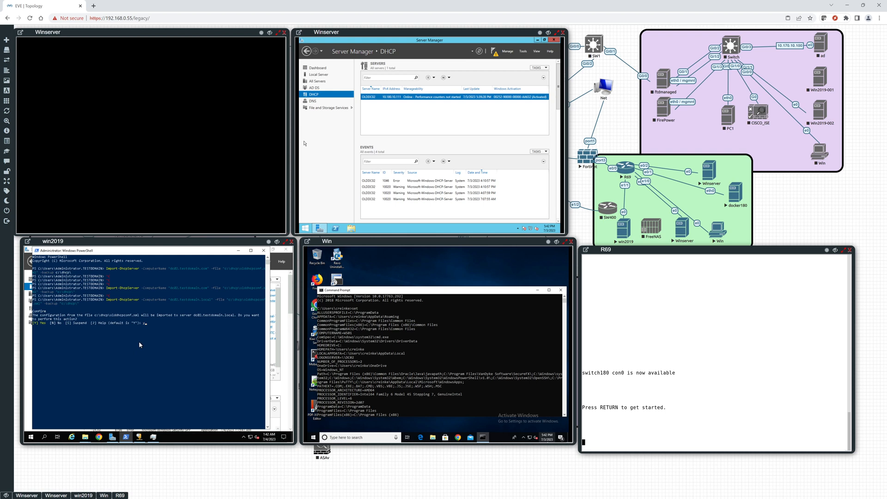
pyautogui.write('y')
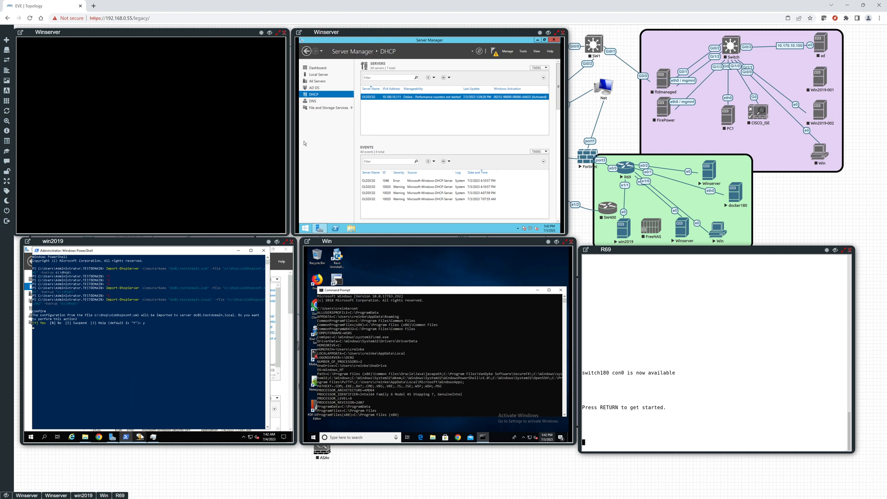
pyautogui.moveTo(126, 437)
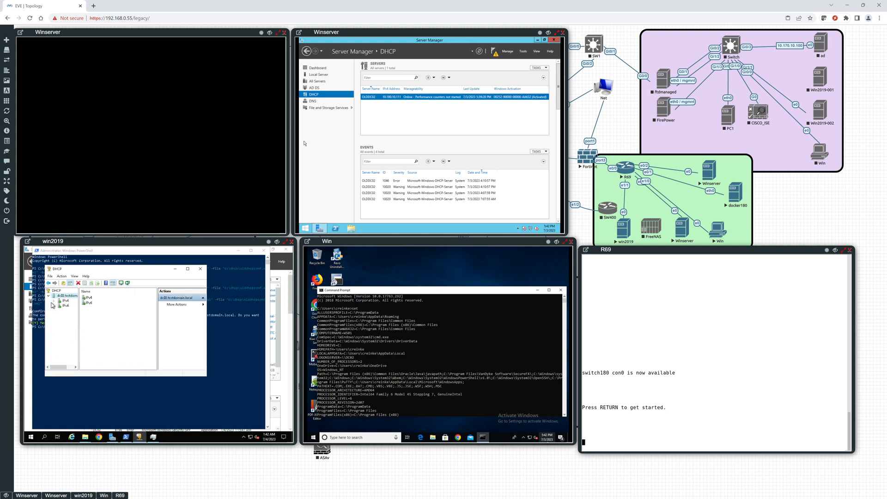
# Expand server and IPv4 to inspect the imported scope's address pool and scope options
pyautogui.click(55, 302)
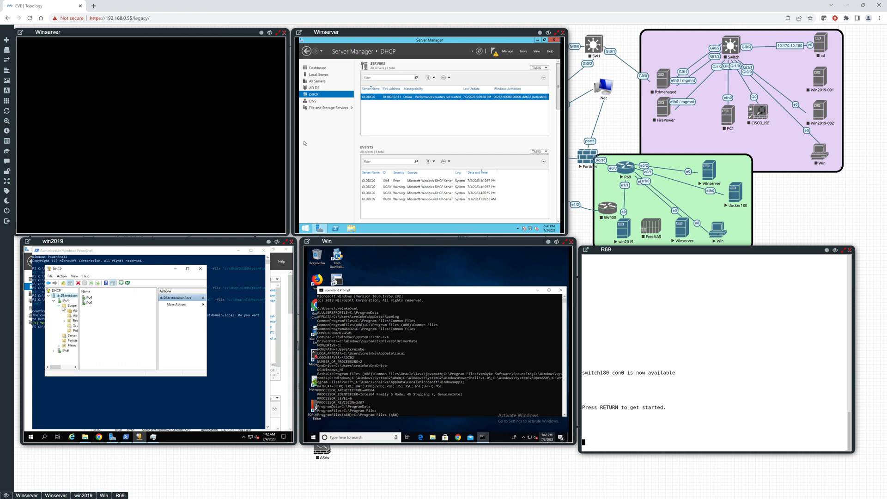
pyautogui.click(63, 307)
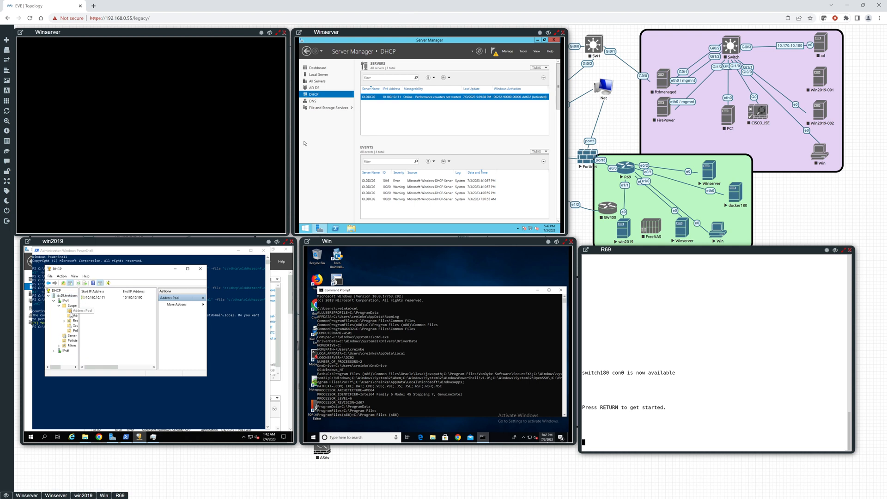
pyautogui.click(83, 315)
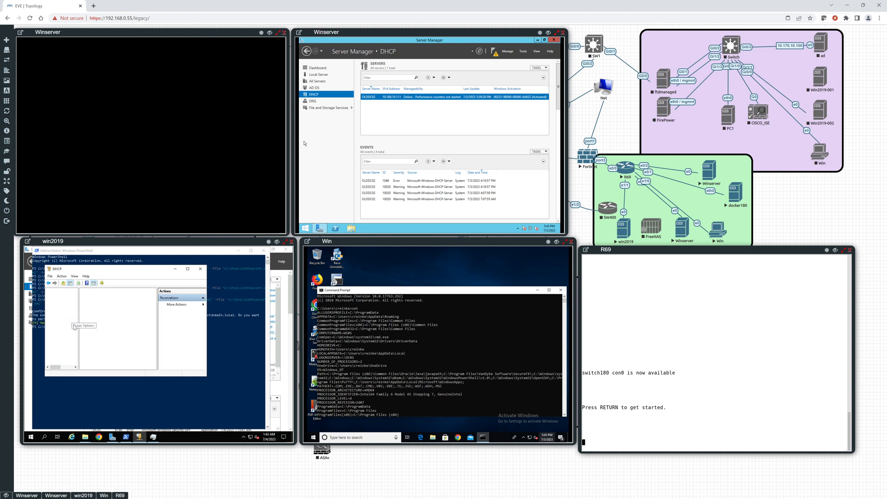
pyautogui.click(76, 325)
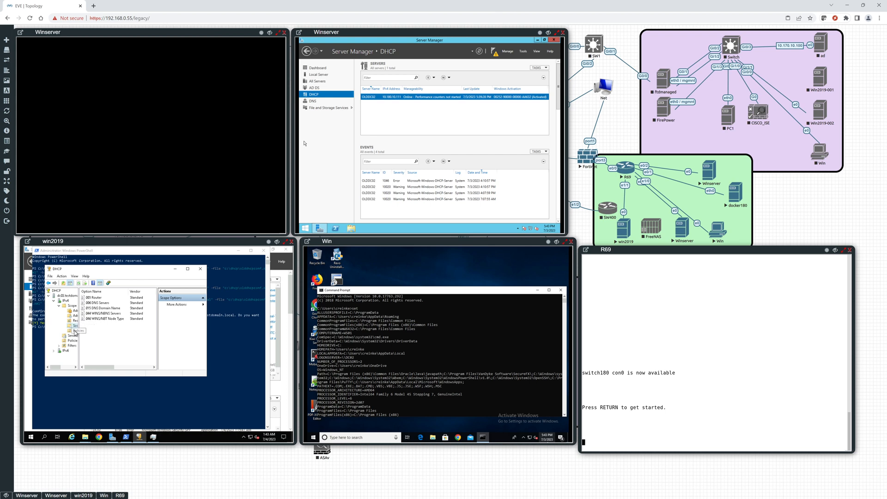
pyautogui.moveTo(93, 331)
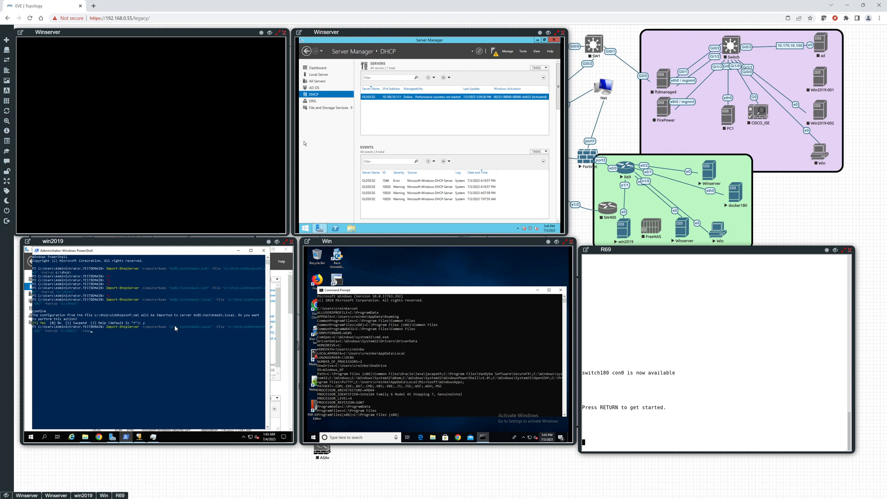
pyautogui.moveTo(137, 351)
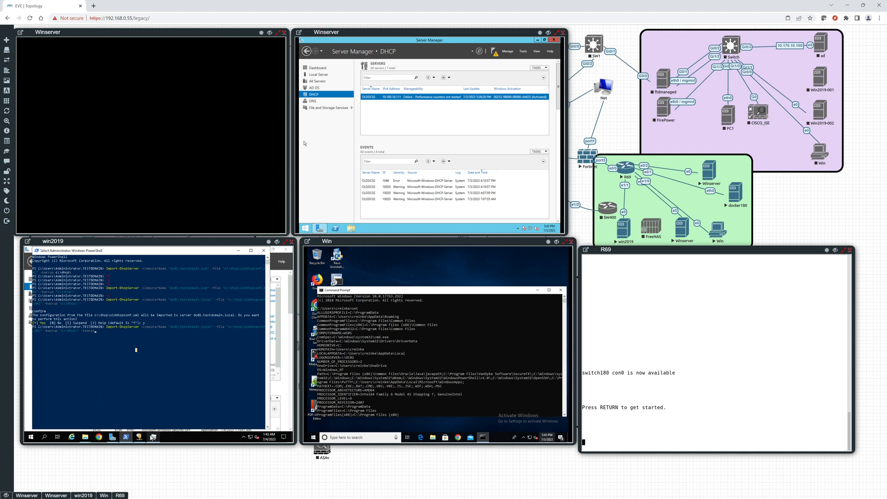
# Bring the DHCP console listing the imported scope options back to the front
pyautogui.click(153, 436)
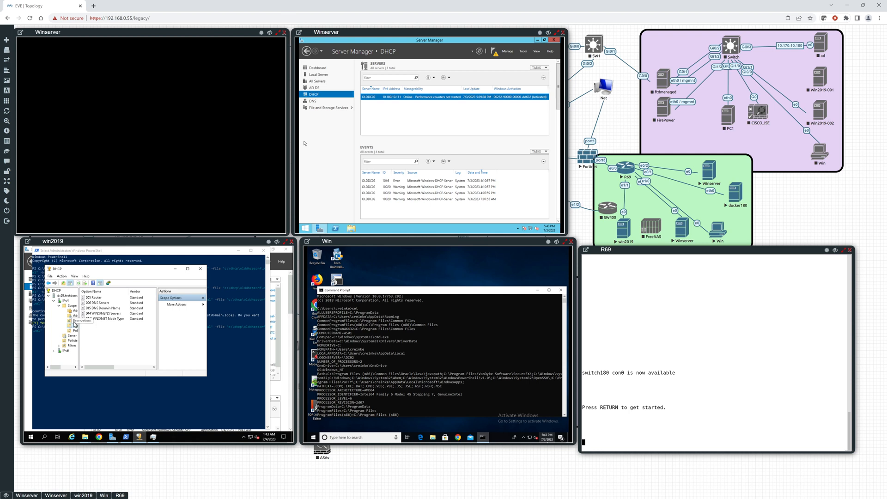
# Review the DNS Domain Name option and address pool, then scroll options to show values
pyautogui.click(101, 308)
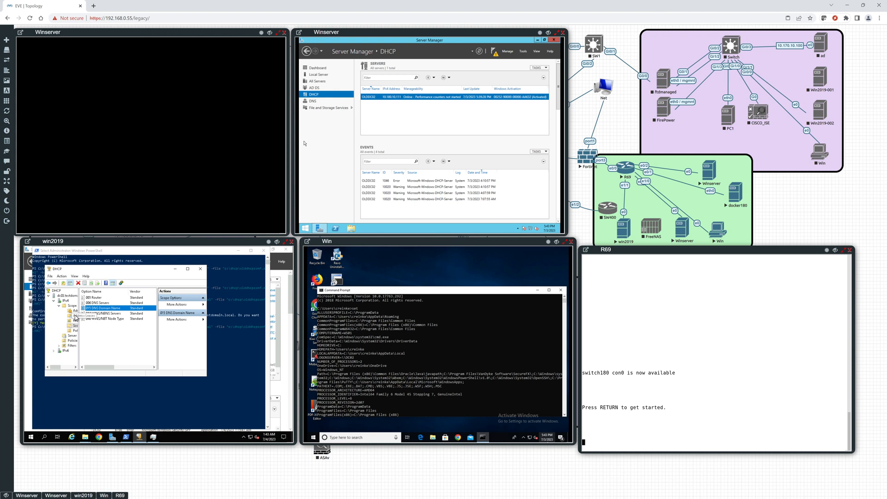
pyautogui.click(74, 311)
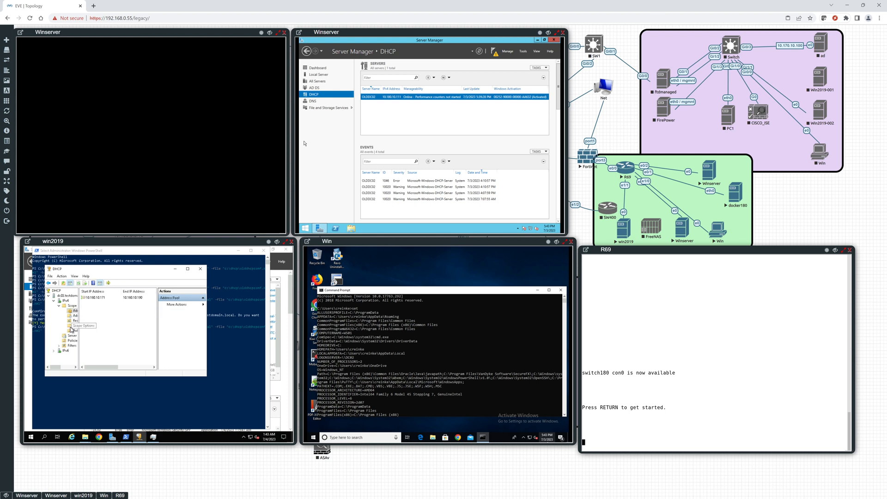
pyautogui.click(76, 325)
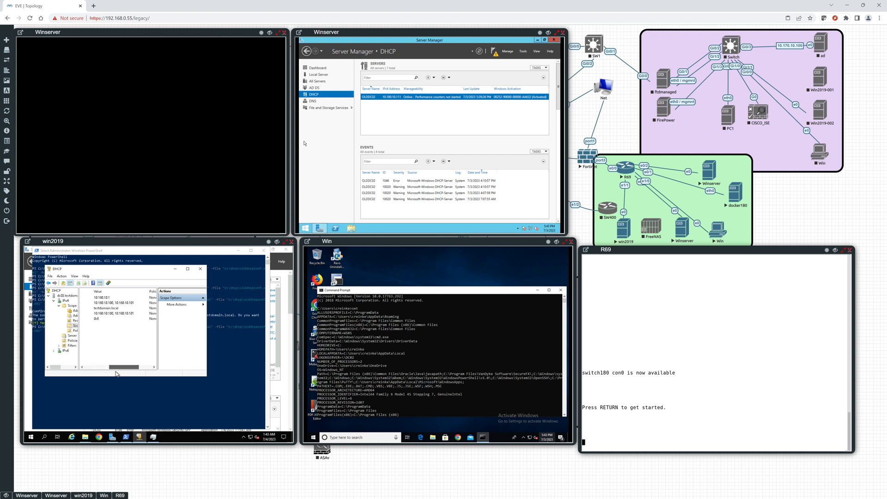
pyautogui.moveTo(136, 366); pyautogui.dragTo(99, 366)
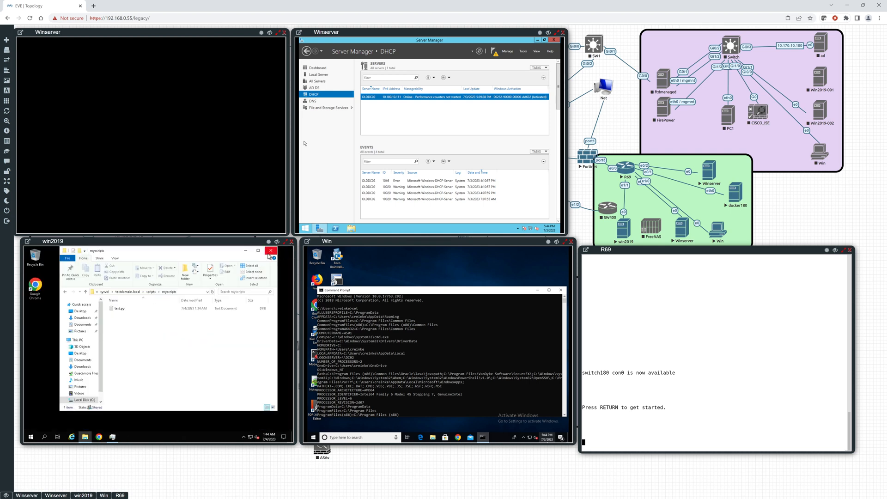
# Close the myscripts File Explorer window on win2019
pyautogui.click(271, 250)
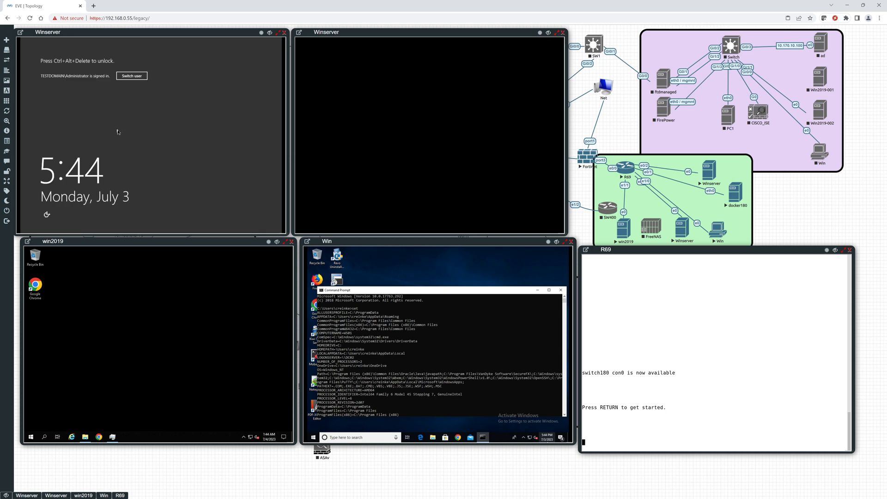
pyautogui.moveTo(92, 290)
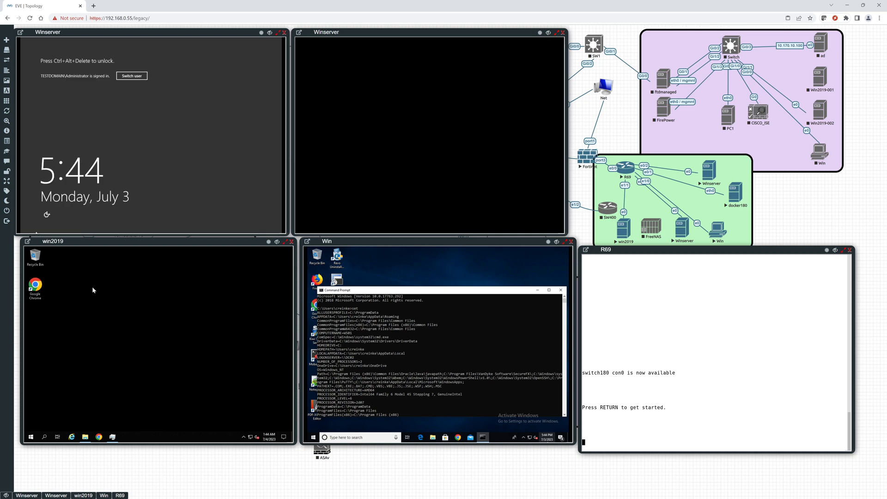
pyautogui.moveTo(120, 327)
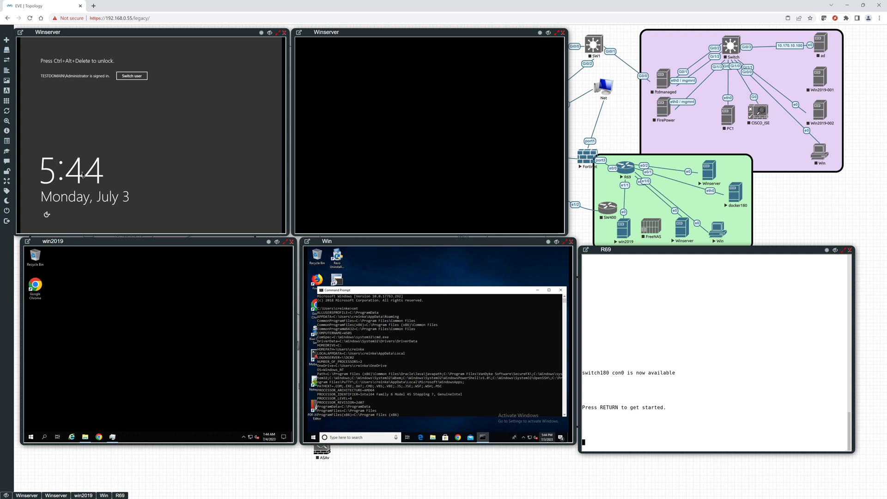
pyautogui.moveTo(128, 179)
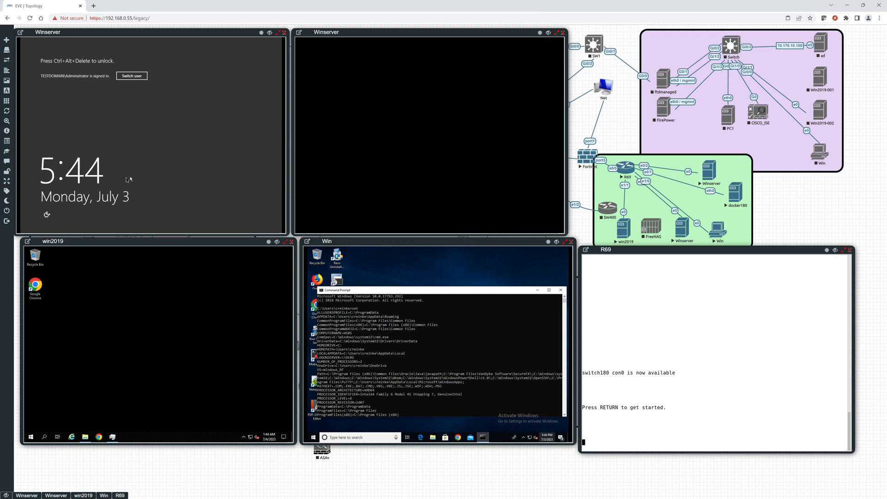
pyautogui.moveTo(137, 192)
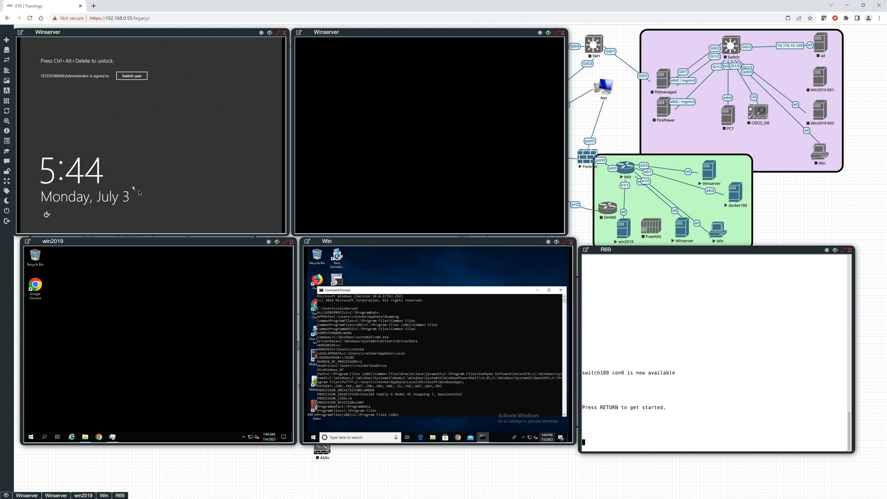
pyautogui.moveTo(229, 231)
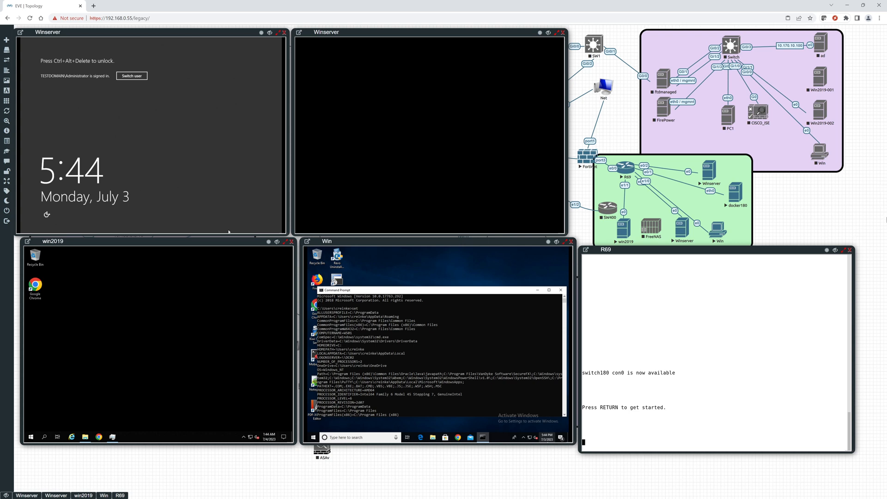